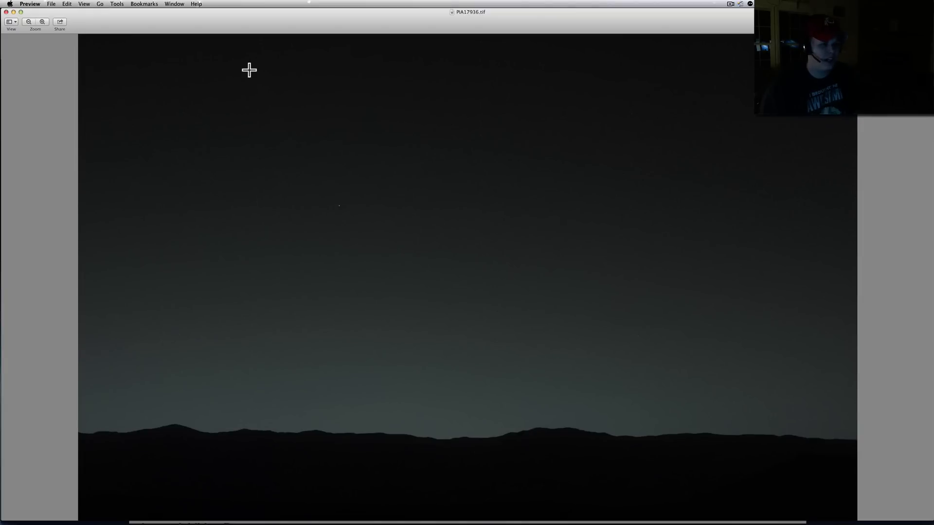
pyautogui.moveTo(309, 195)
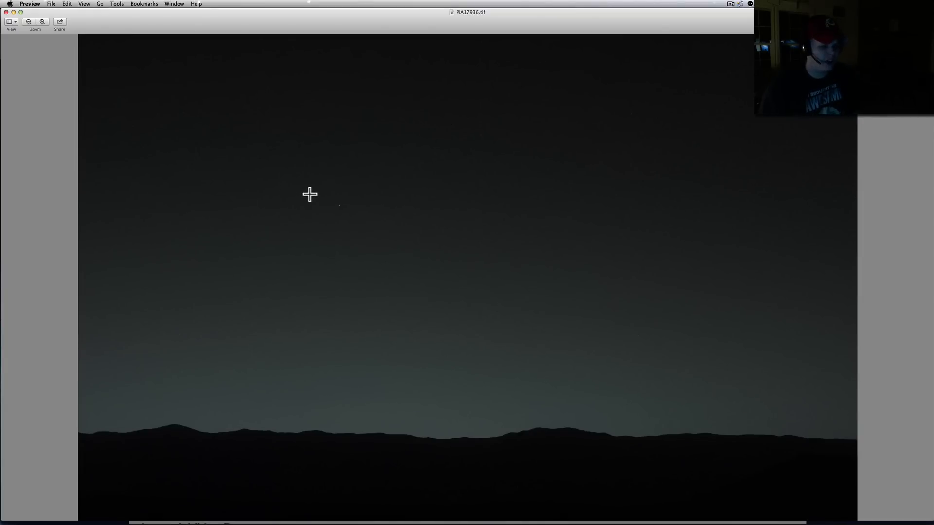
pyautogui.moveTo(265, 142)
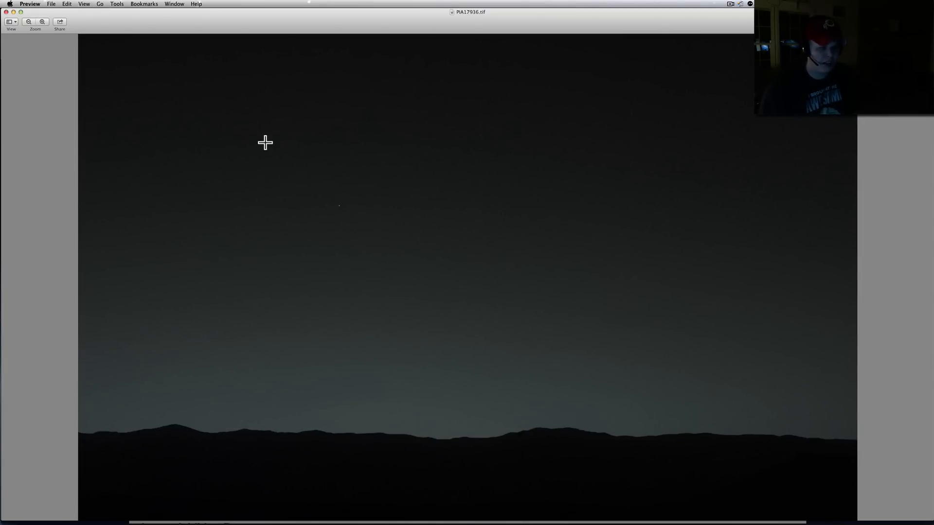
pyautogui.moveTo(344, 214)
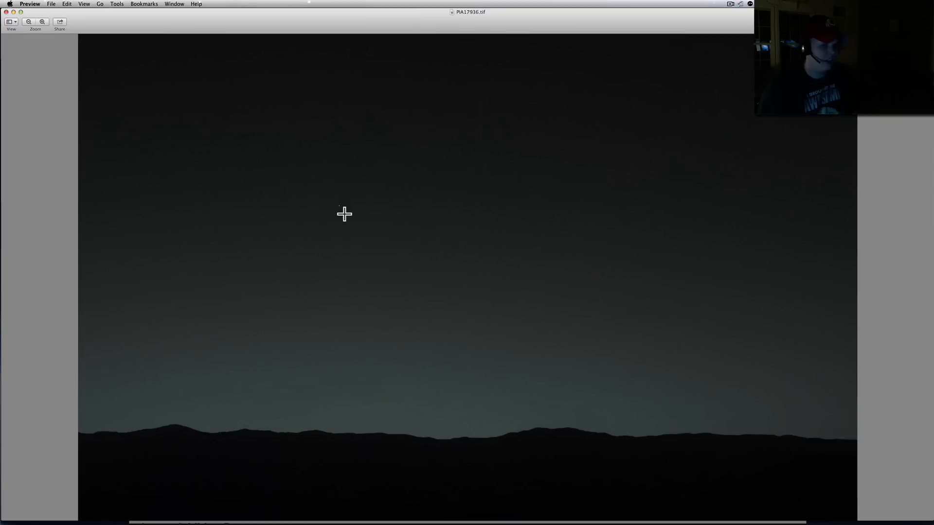
pyautogui.moveTo(457, 197)
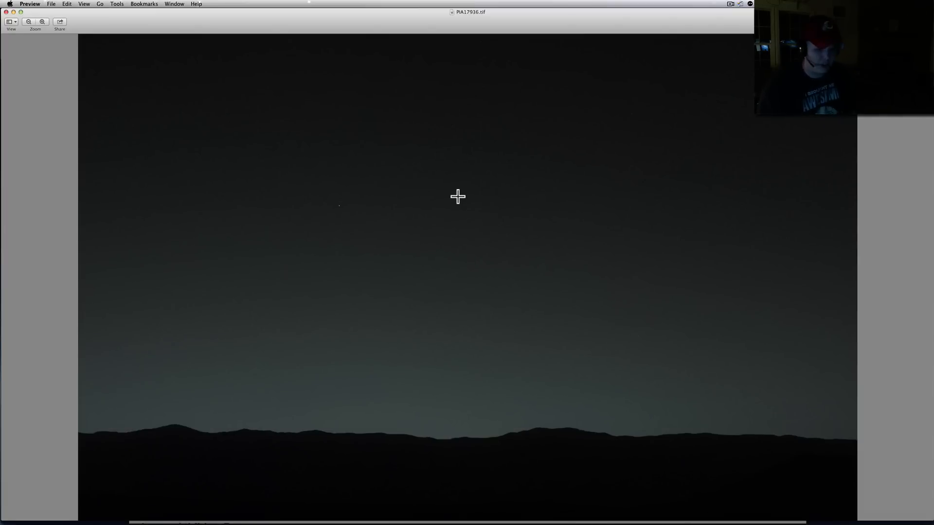
pyautogui.moveTo(372, 192)
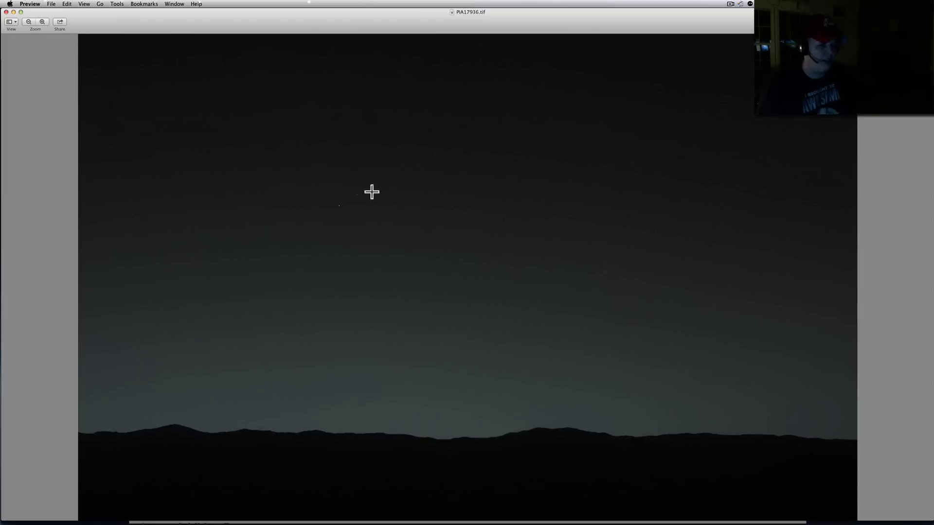
pyautogui.moveTo(362, 228)
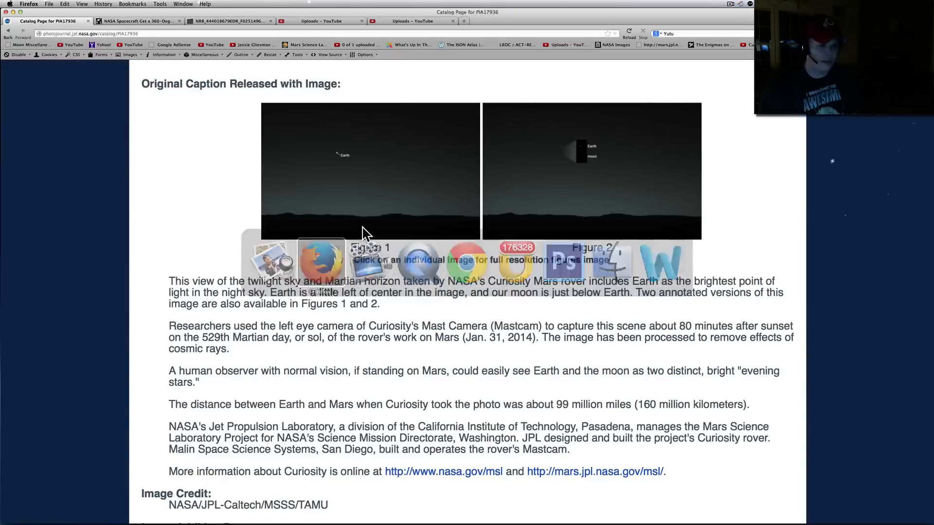
pyautogui.scroll(3)
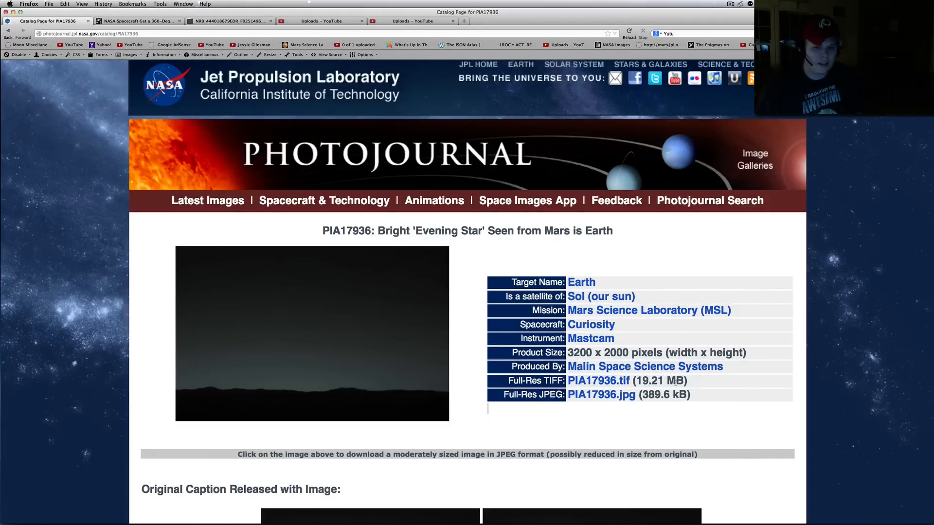
pyautogui.scroll(-3)
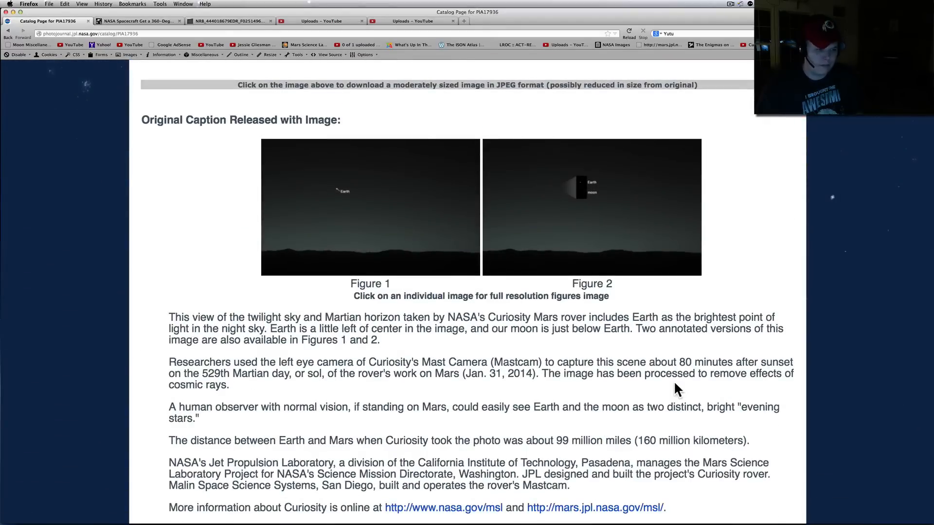
pyautogui.scroll(-3)
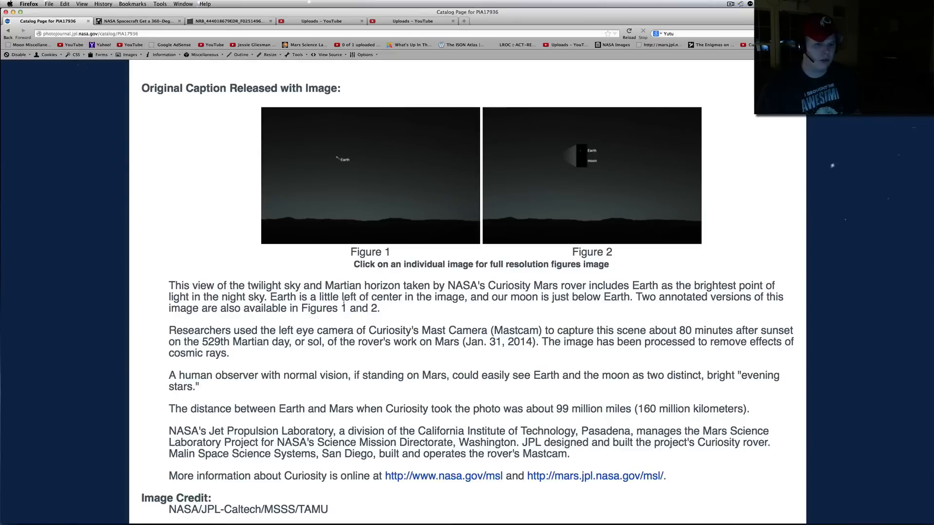
pyautogui.moveTo(250, 388)
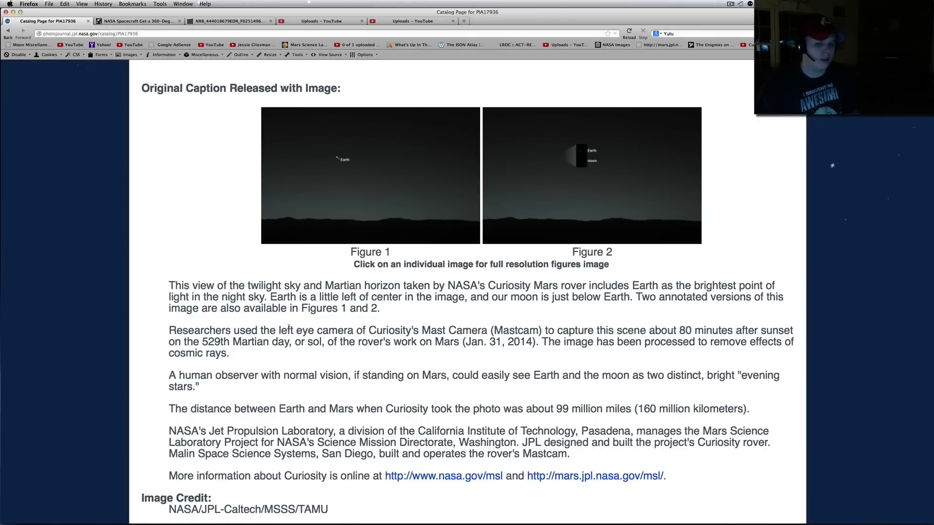
pyautogui.moveTo(238, 356)
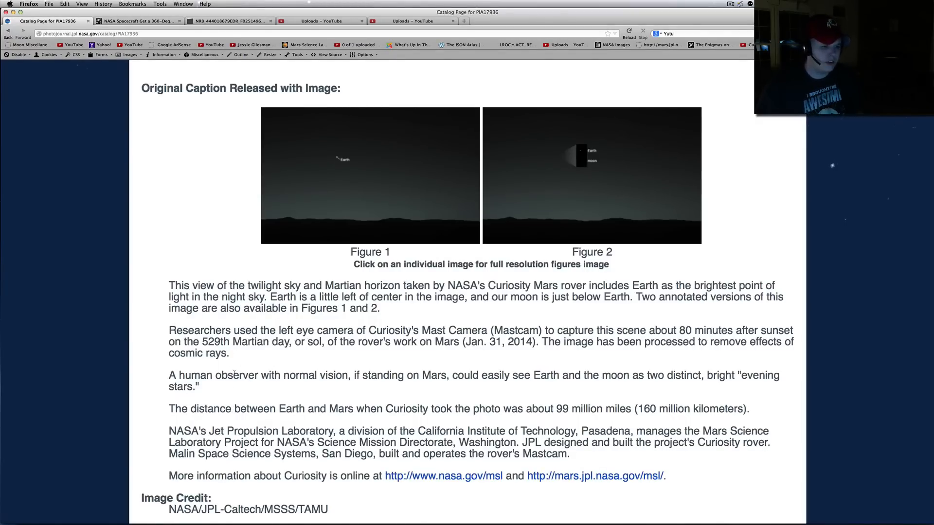
pyautogui.moveTo(280, 360)
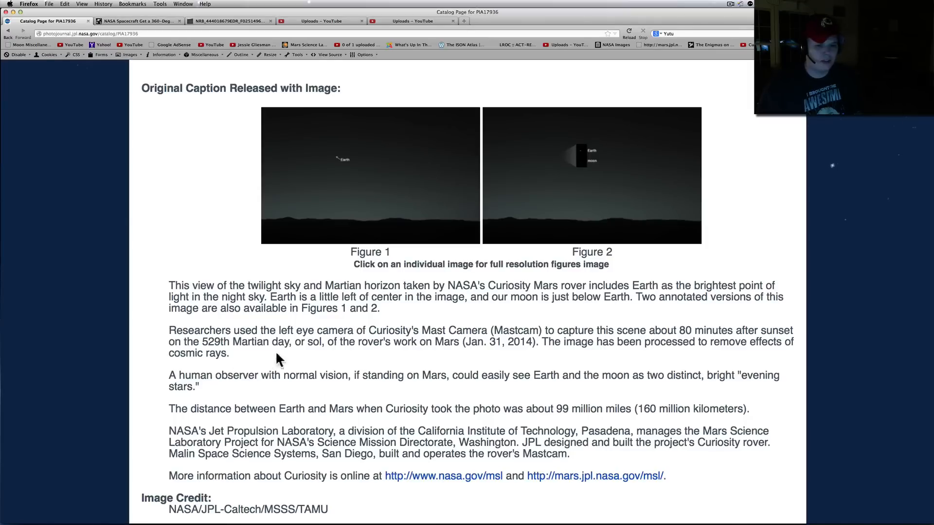
pyautogui.moveTo(303, 354)
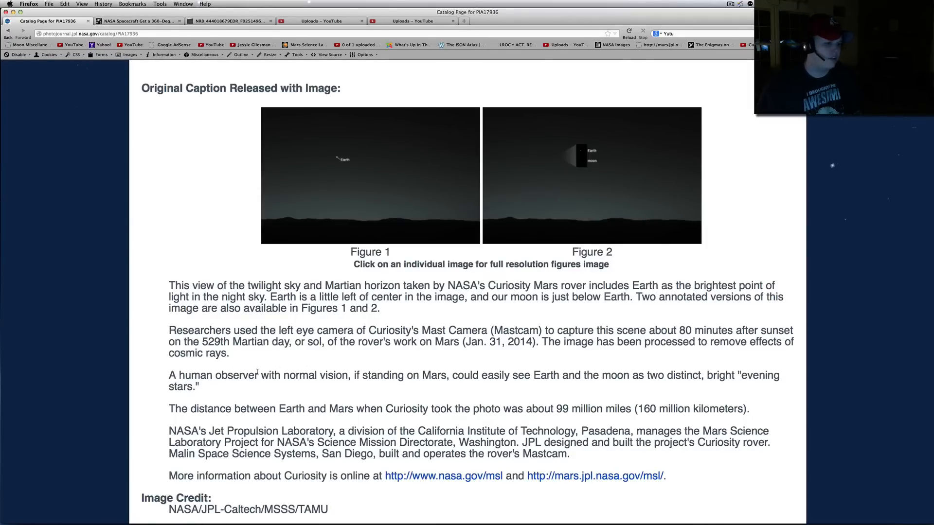
pyautogui.moveTo(274, 373)
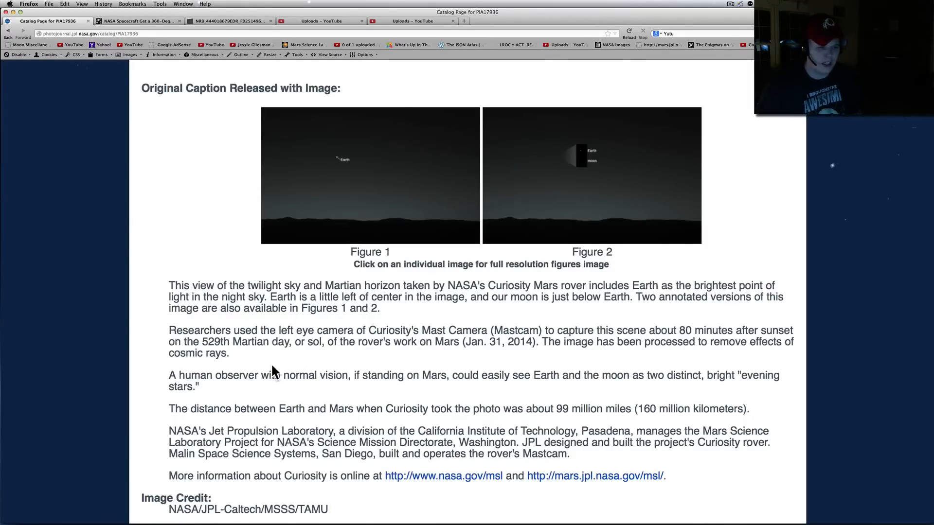
pyautogui.moveTo(446, 359)
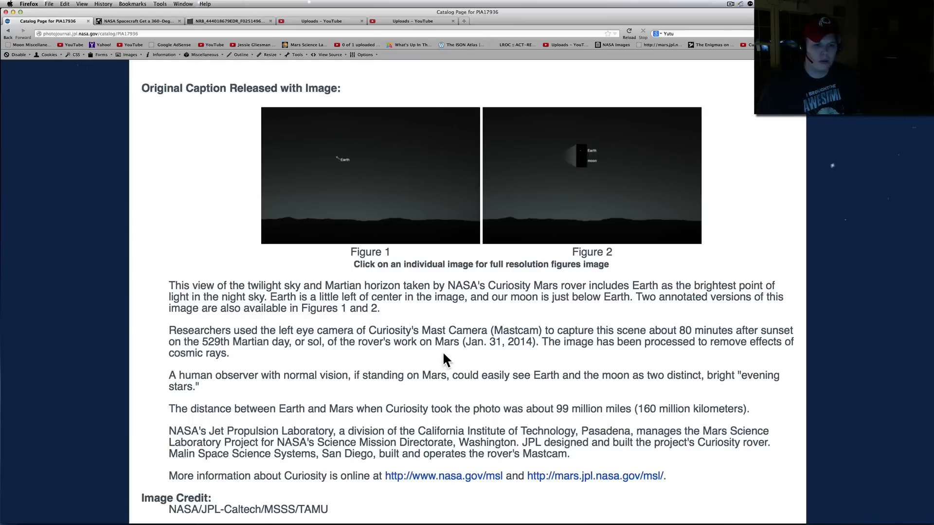
pyautogui.moveTo(486, 356)
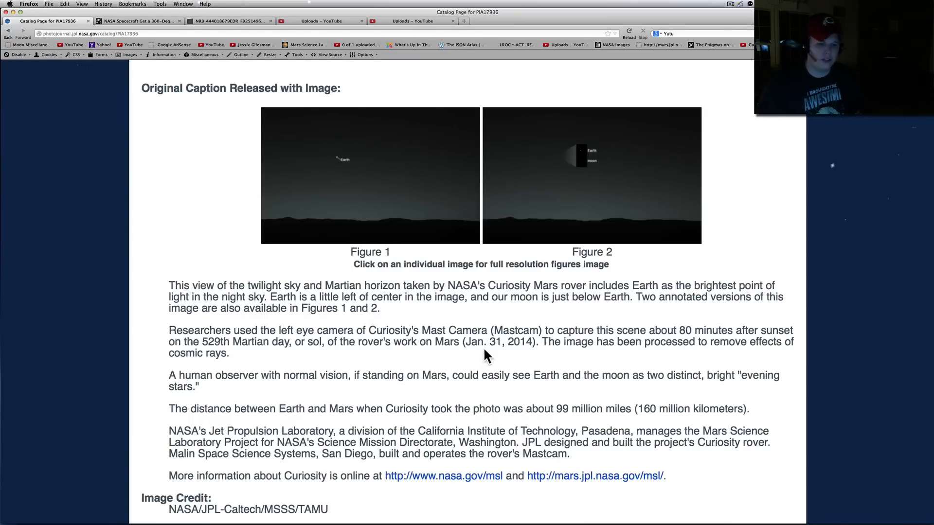
pyautogui.moveTo(578, 372)
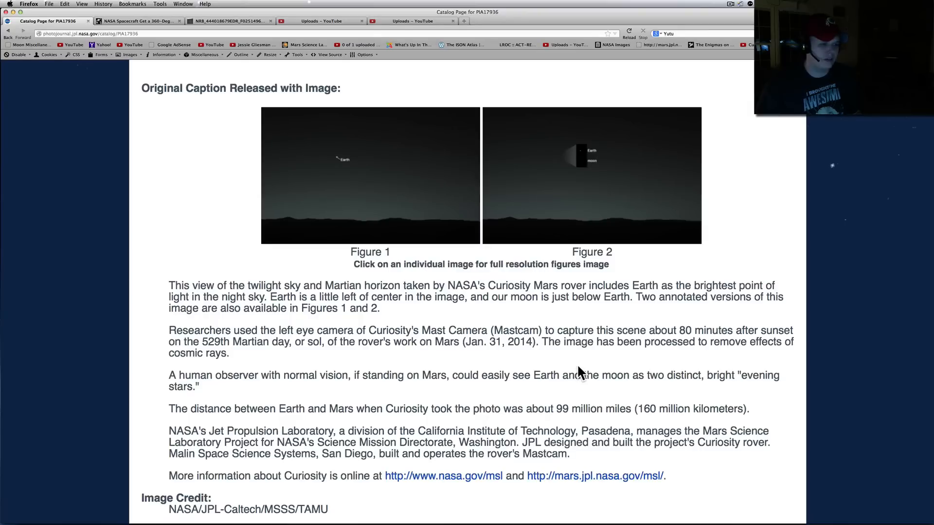
pyautogui.scroll(-3)
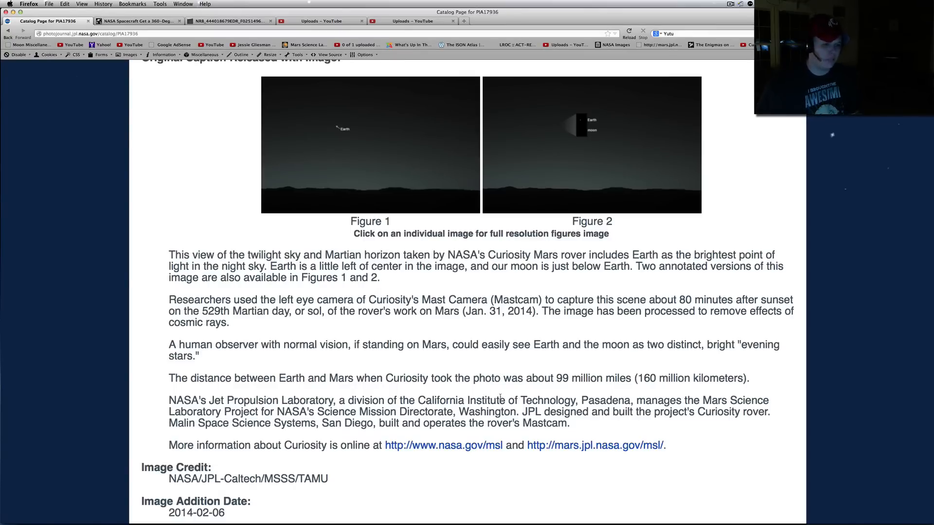
# Scroll back to the Photojournal header with the Full-Res TIFF and JPEG links
pyautogui.scroll(3)
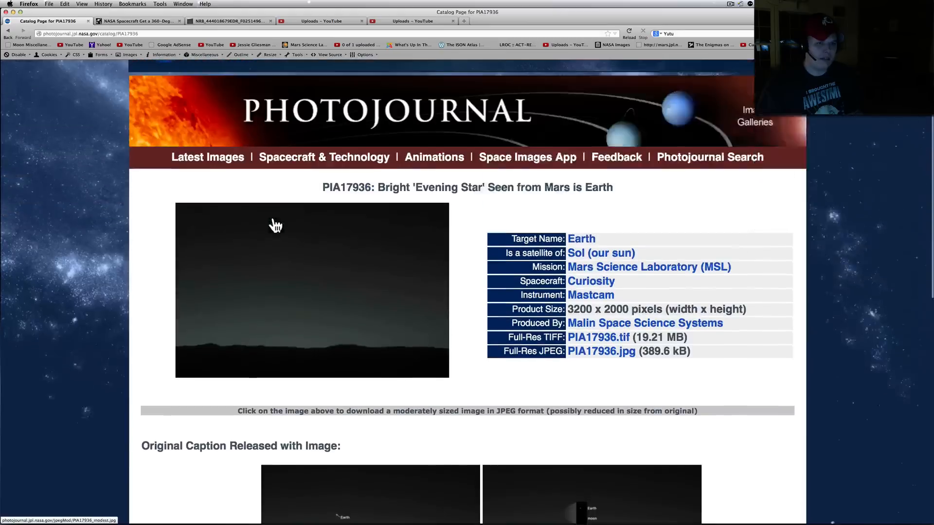
pyautogui.scroll(3)
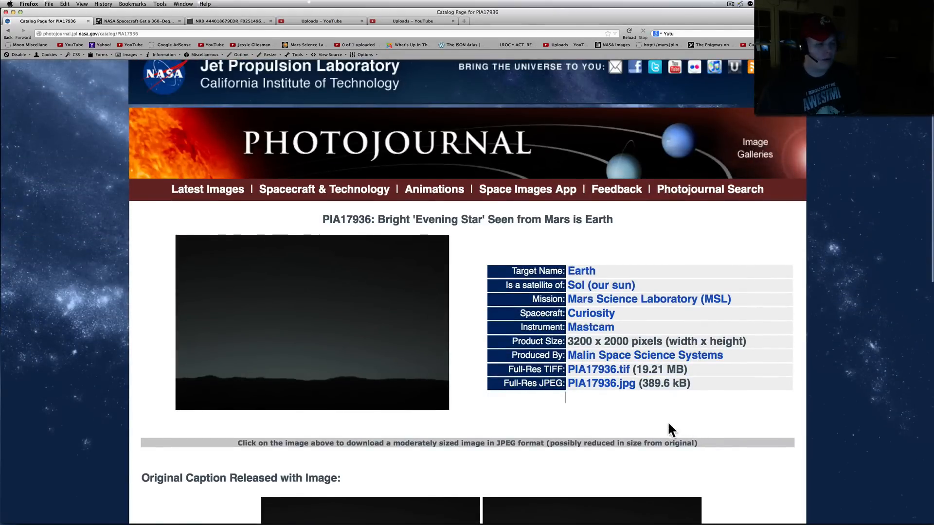
pyautogui.moveTo(471, 346)
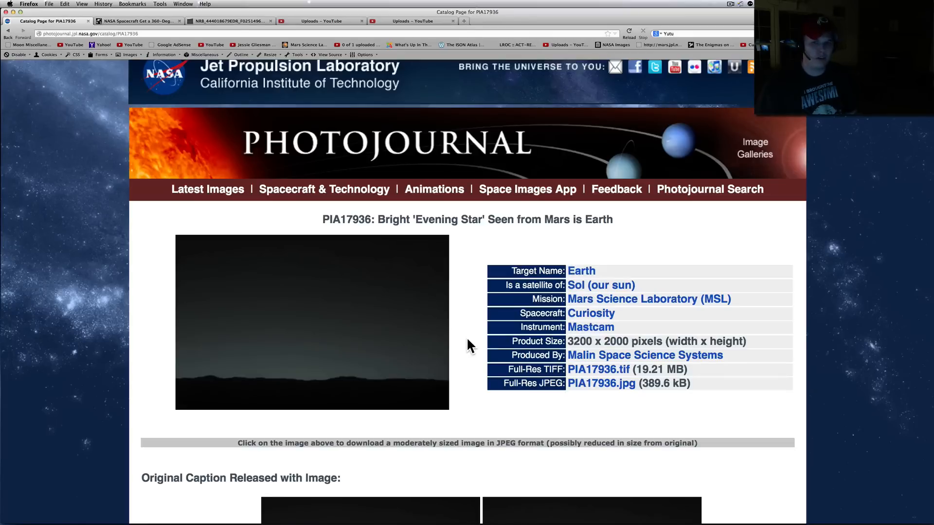
pyautogui.moveTo(468, 312)
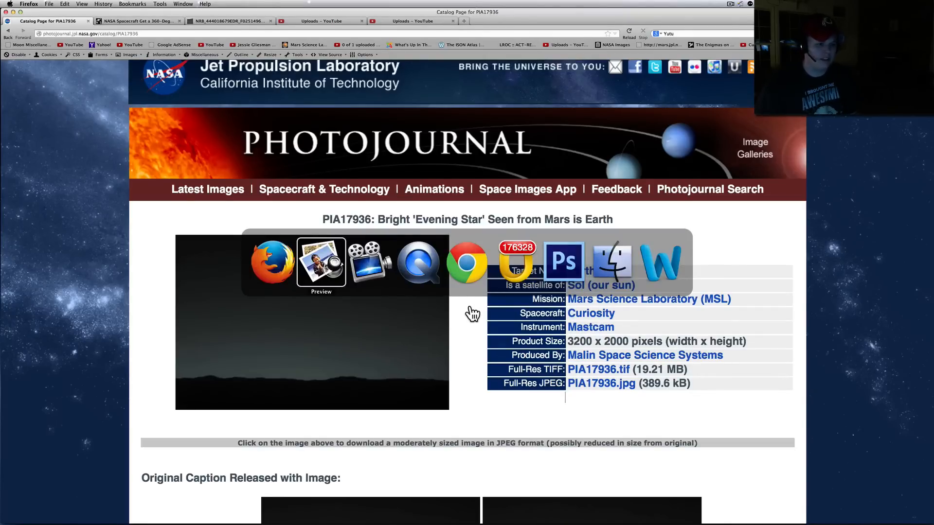
# Bring the full-resolution PIA17936 twilight horizon image forward in Preview
pyautogui.click(320, 265)
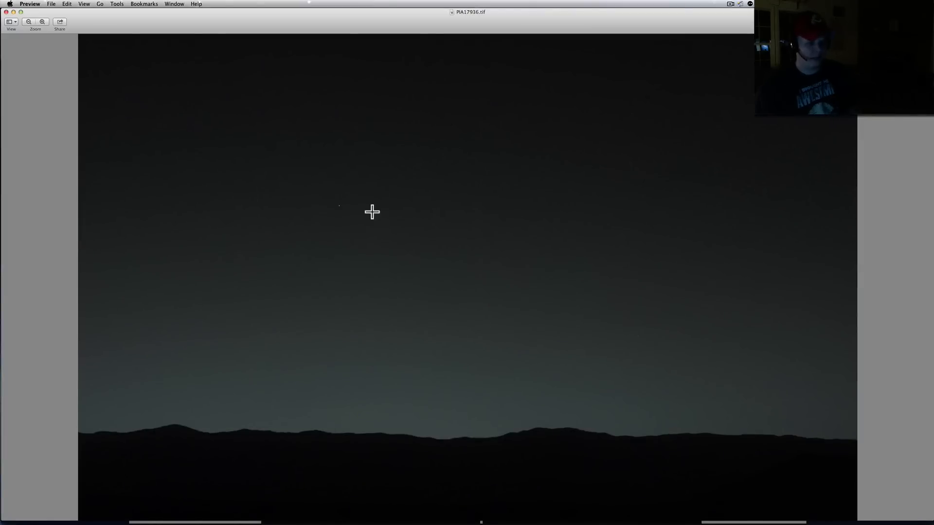
pyautogui.moveTo(354, 227)
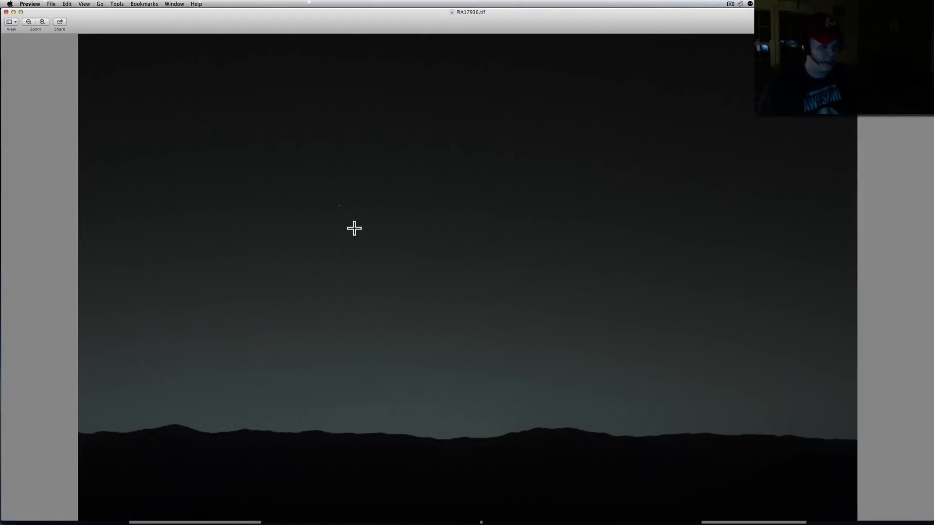
pyautogui.moveTo(362, 235)
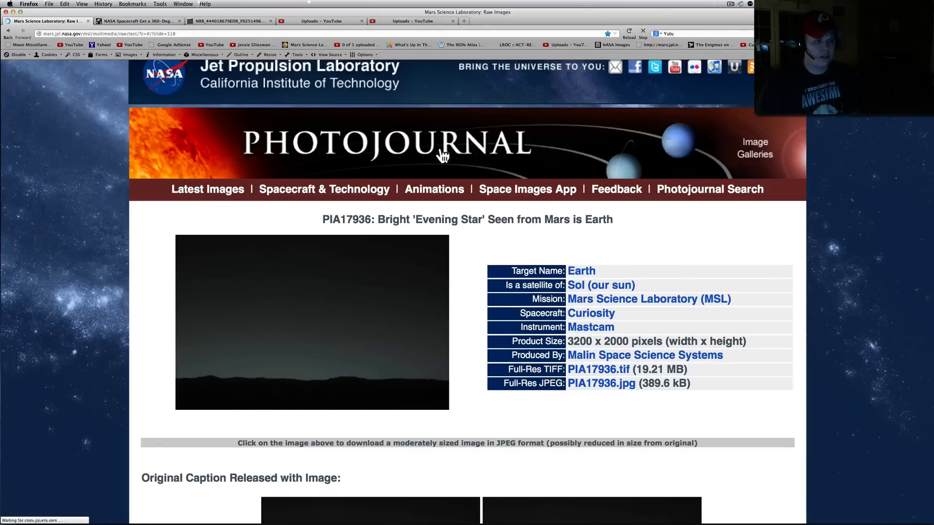
# Go back to the Sol 540 raw images and view the Front Hazcam Left B wheel-track photo at full resolution
pyautogui.click(8, 30)
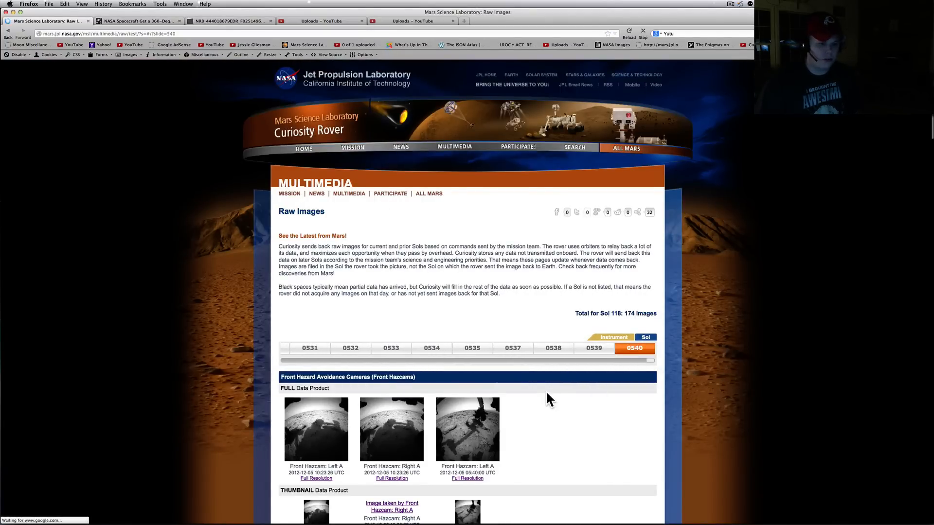
pyautogui.moveTo(467, 423)
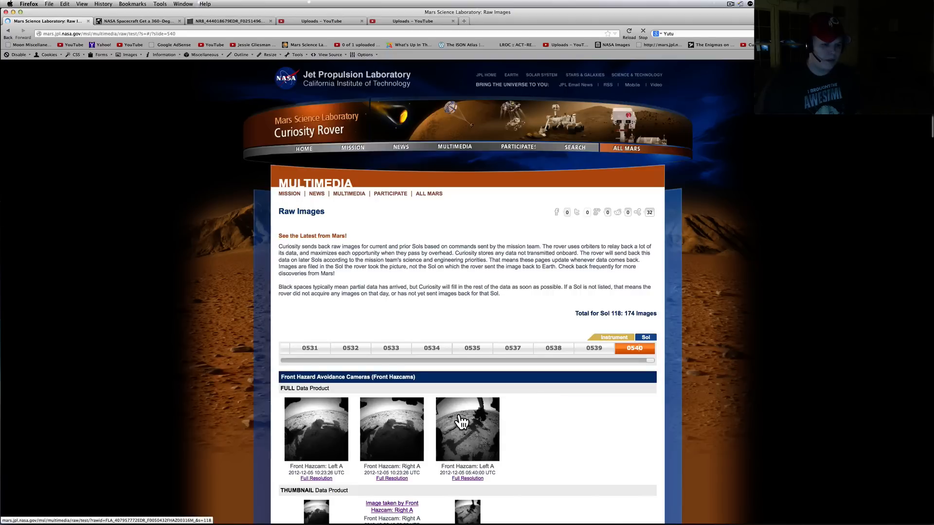
pyautogui.click(635, 348)
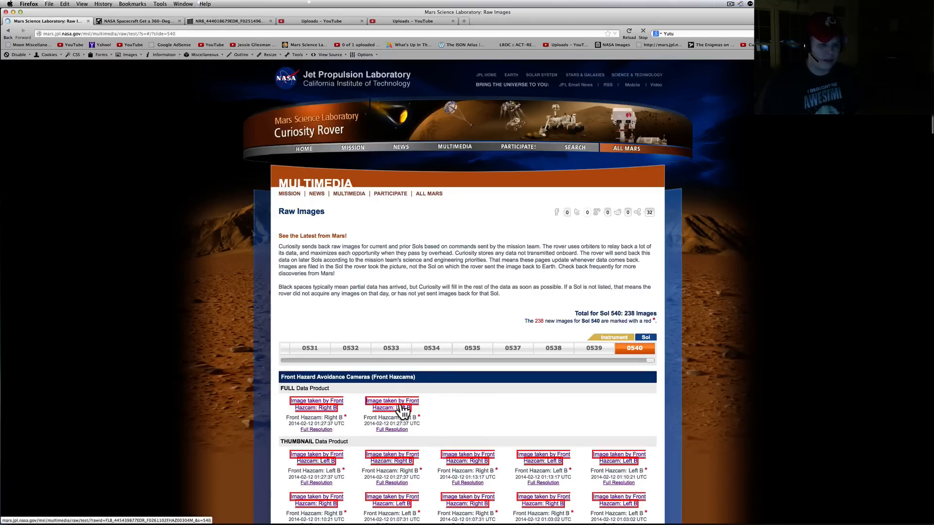
pyautogui.click(392, 403)
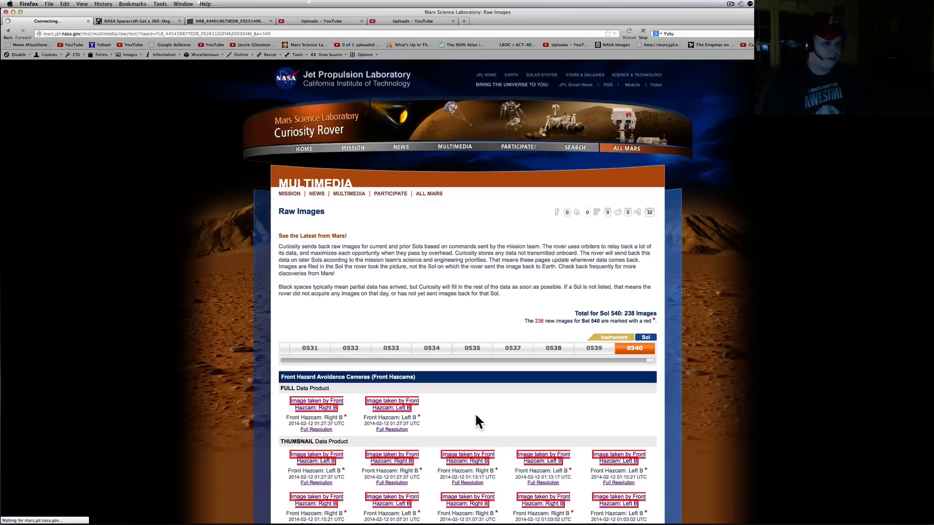
pyautogui.click(391, 404)
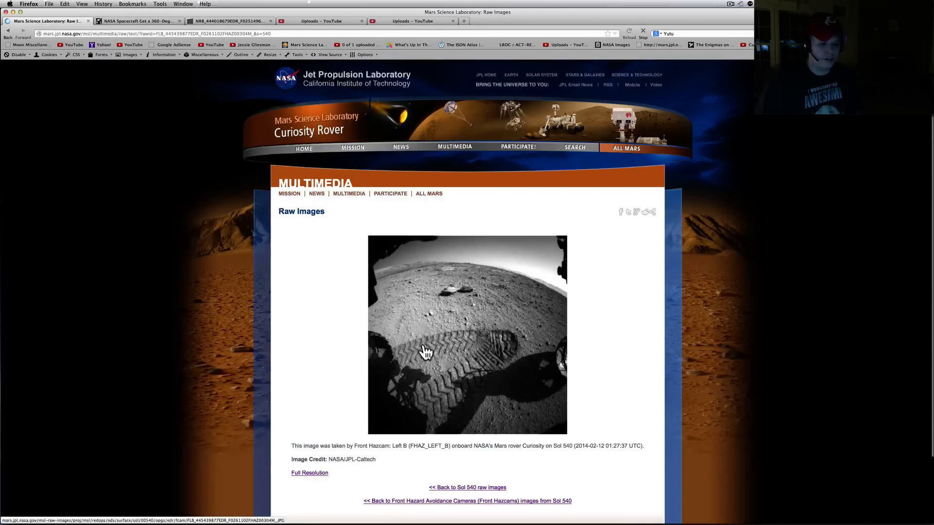
# Copy the full-size wheel-track image, then switch to the Sol 524 Navcam landscape tab
pyautogui.rightClick(426, 351)
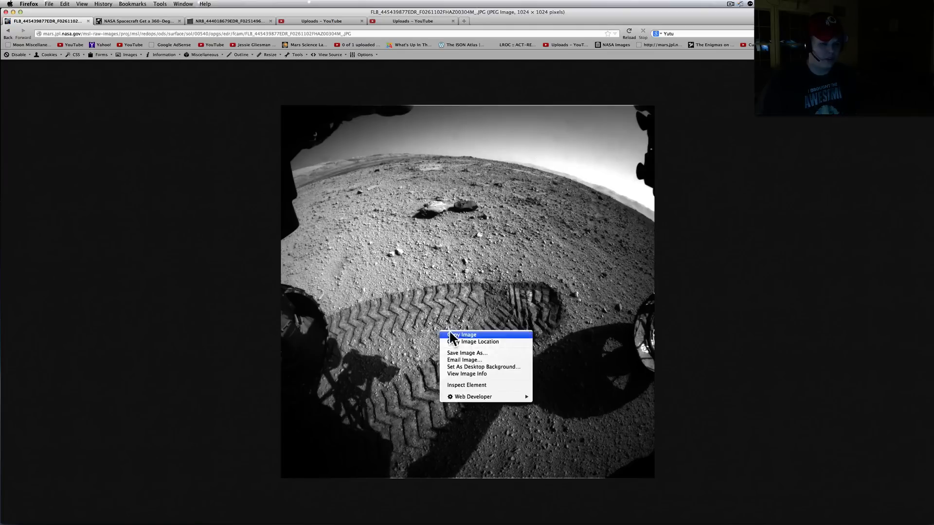
pyautogui.click(467, 352)
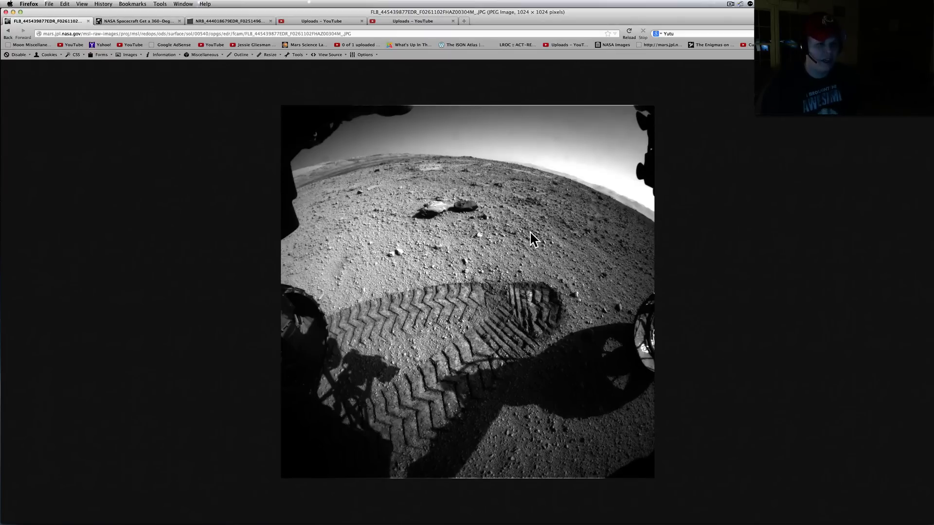
pyautogui.moveTo(434, 33)
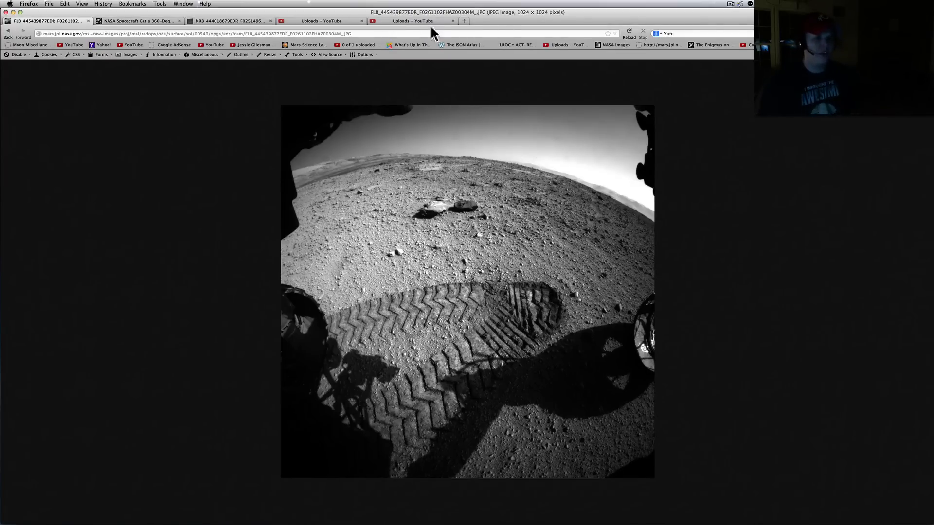
pyautogui.click(230, 21)
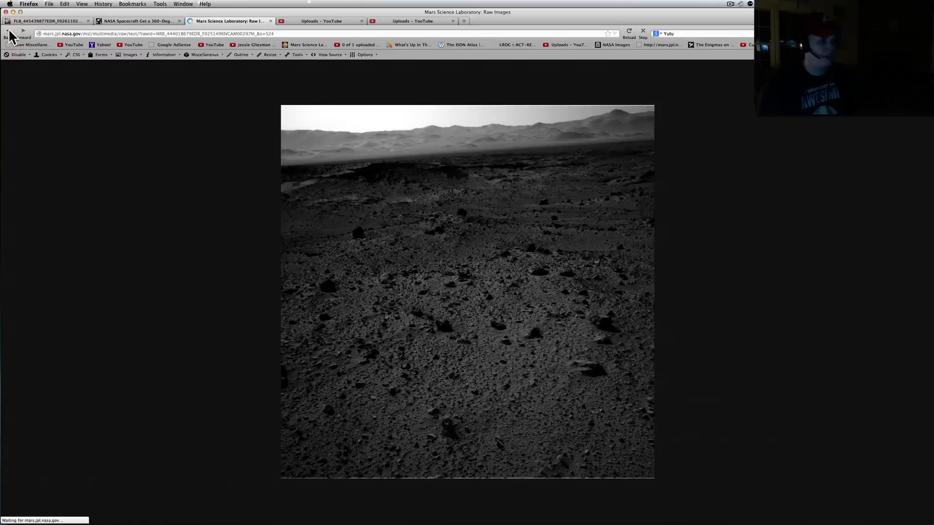
# Return to the Sol 524 raw list and view a Mastcam Left colour subframe at full size
pyautogui.click(8, 31)
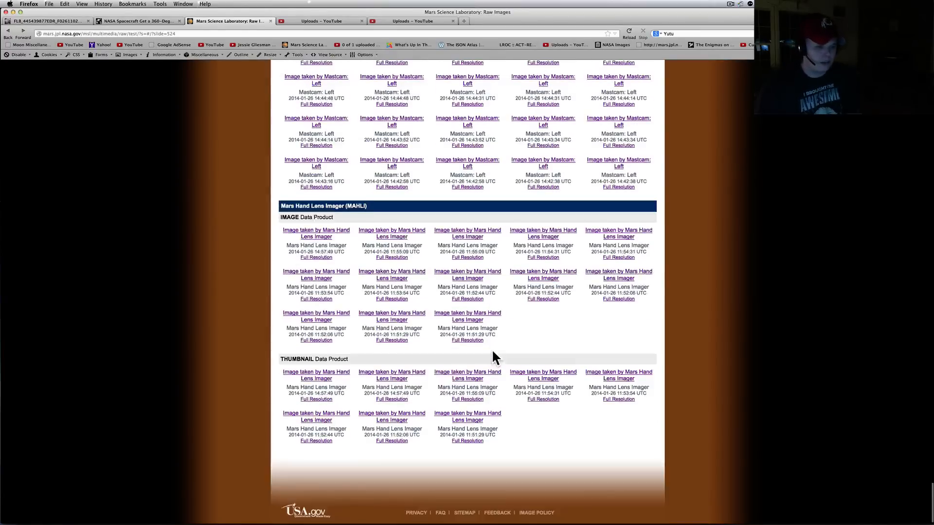
pyautogui.scroll(3)
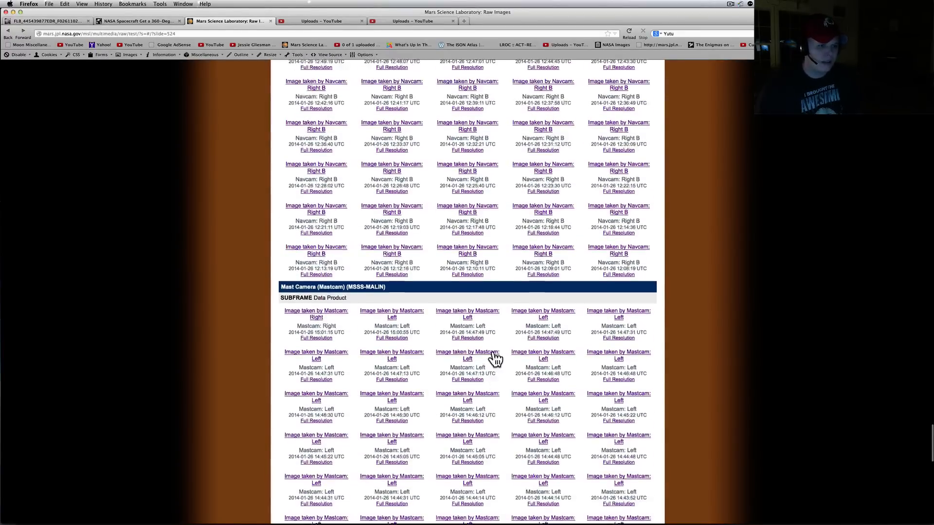
pyautogui.scroll(-3)
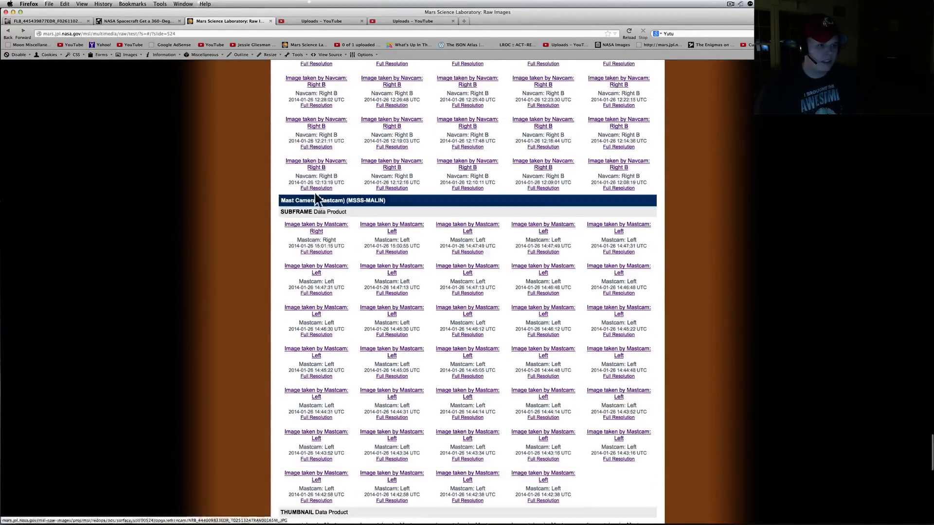
pyautogui.scroll(3)
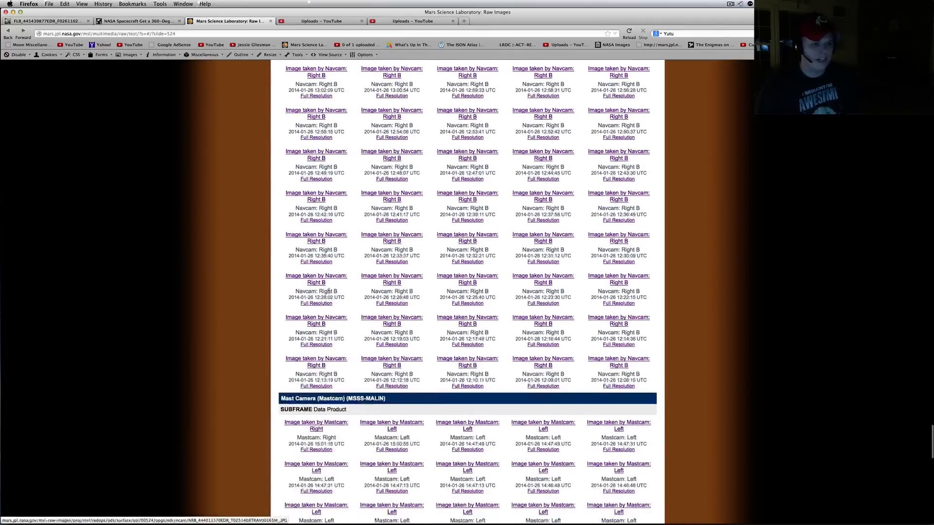
pyautogui.scroll(-3)
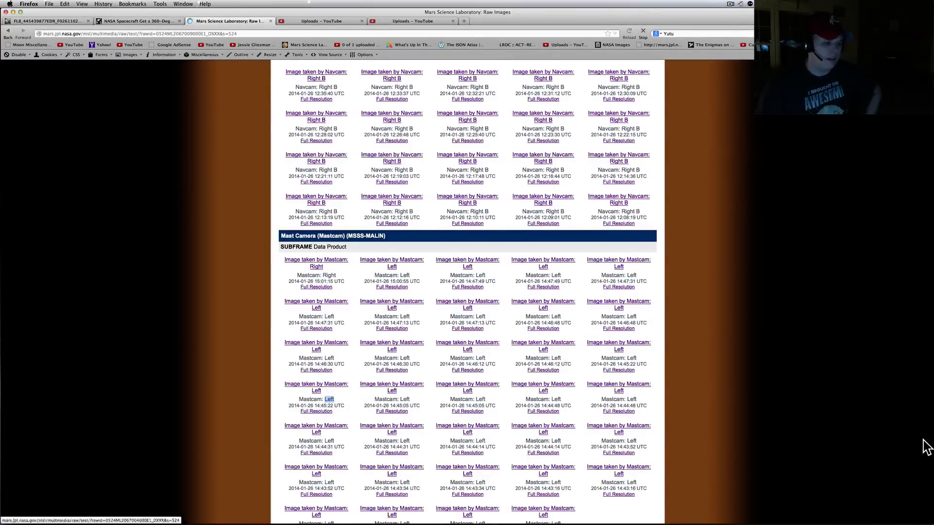
pyautogui.click(317, 387)
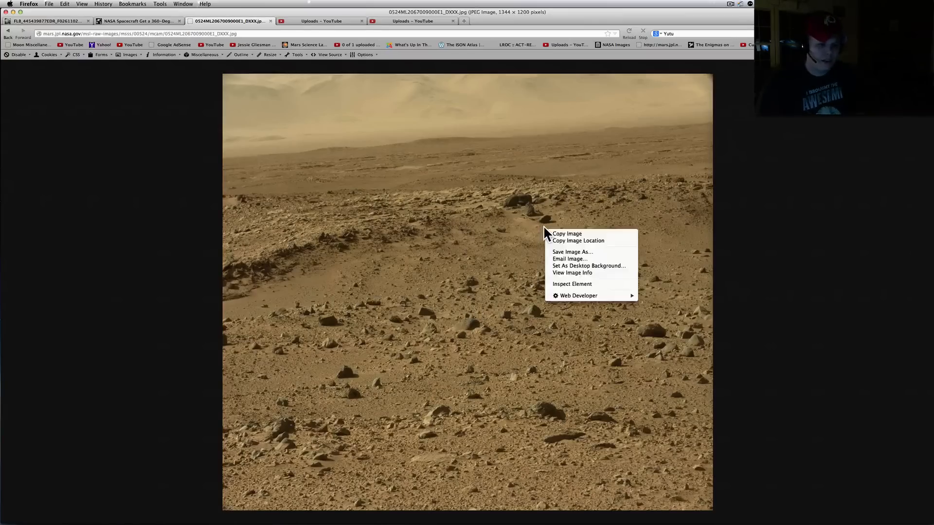
# Start saving the colour Mastcam image, then dismiss the save dialog
pyautogui.click(572, 251)
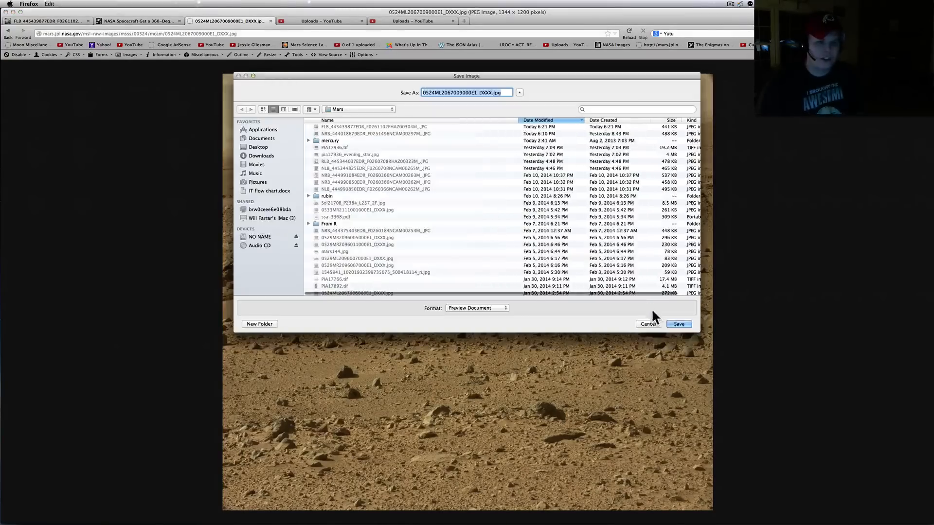
pyautogui.click(648, 324)
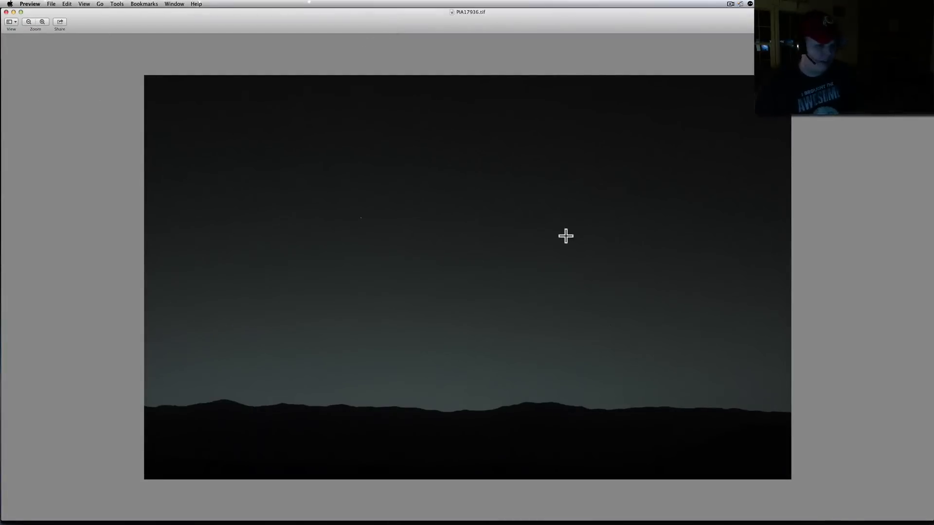
pyautogui.moveTo(584, 241)
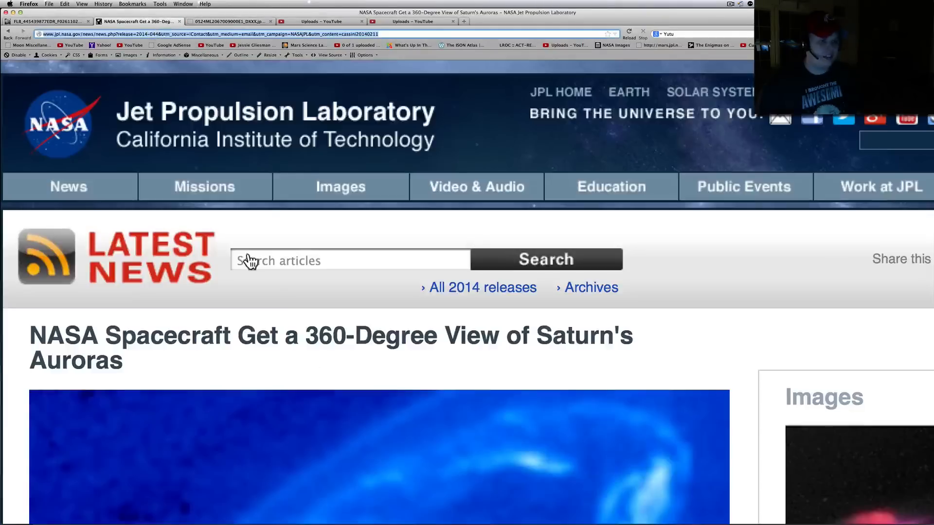
pyautogui.scroll(-3)
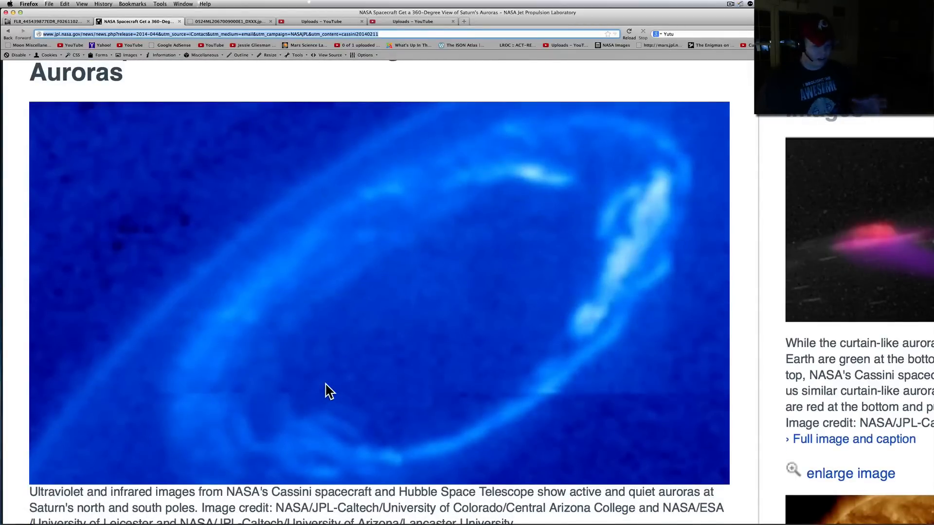
pyautogui.moveTo(333, 384)
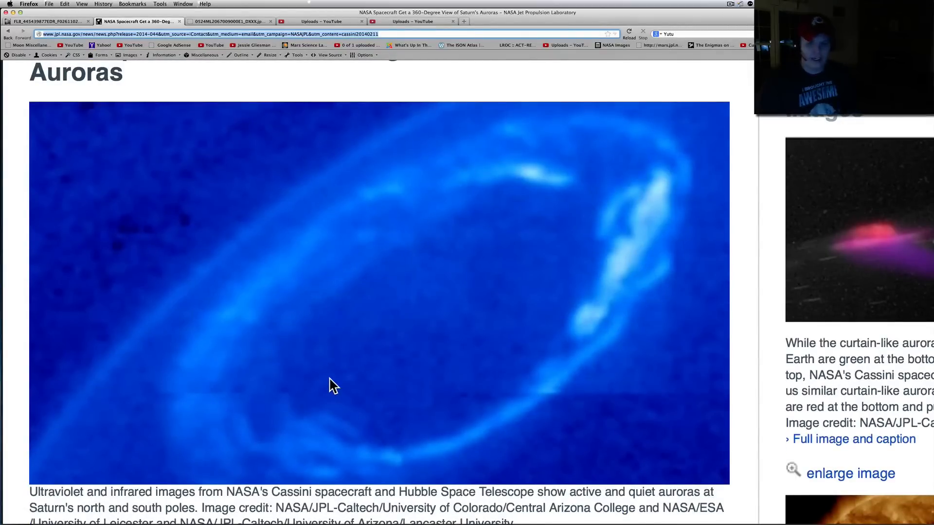
pyautogui.scroll(-3)
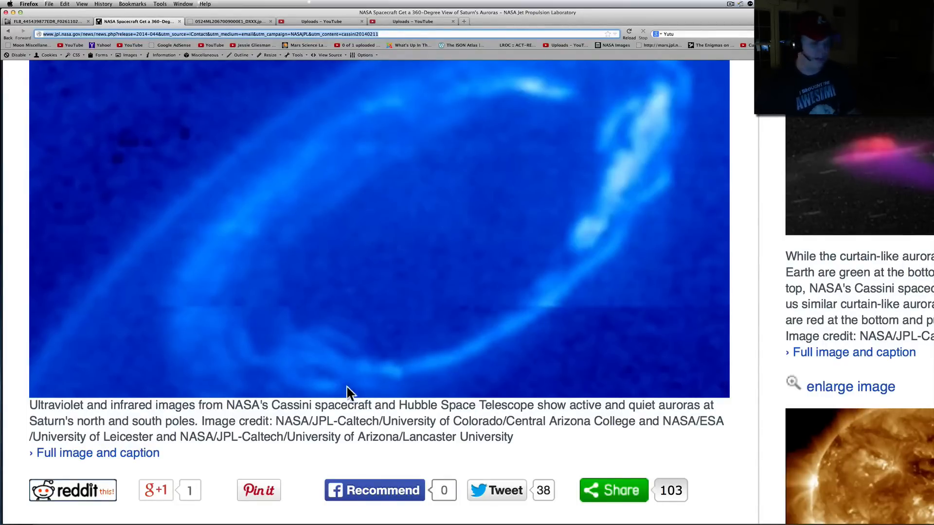
pyautogui.moveTo(217, 149)
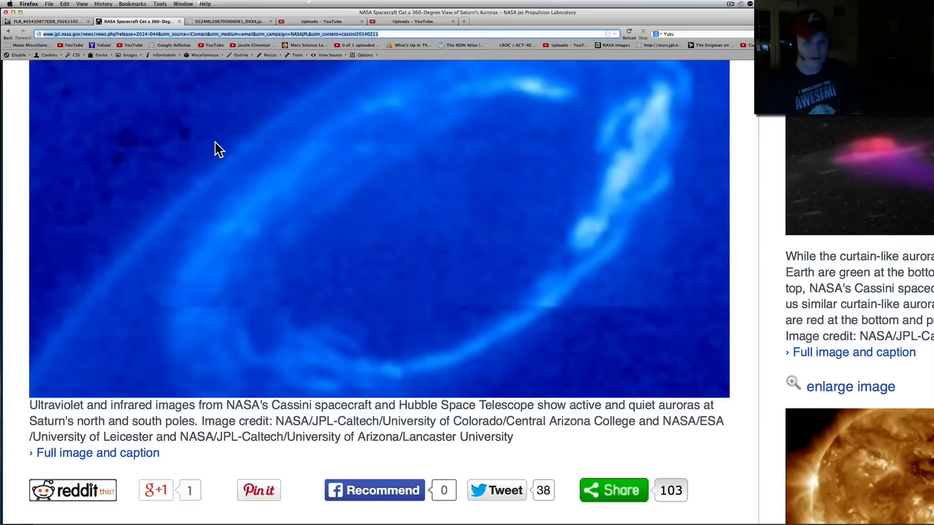
pyautogui.moveTo(232, 147)
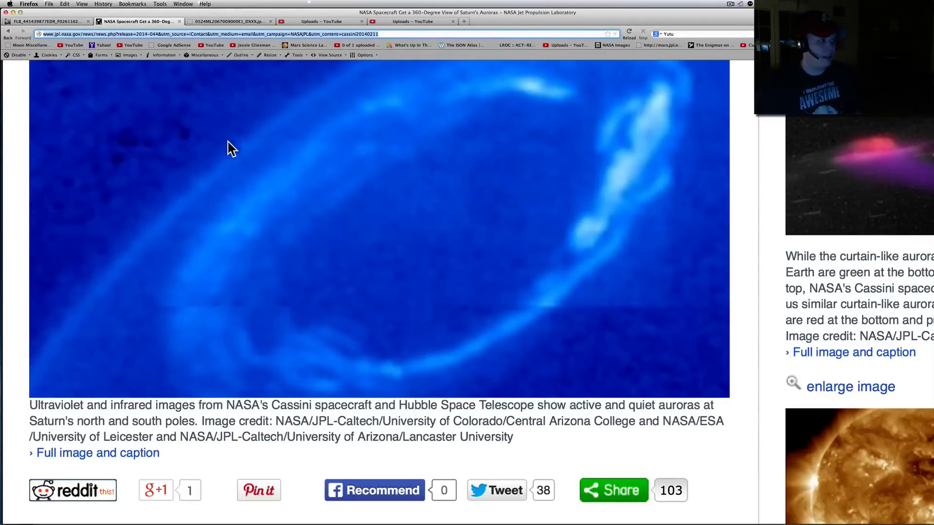
pyautogui.moveTo(566, 158)
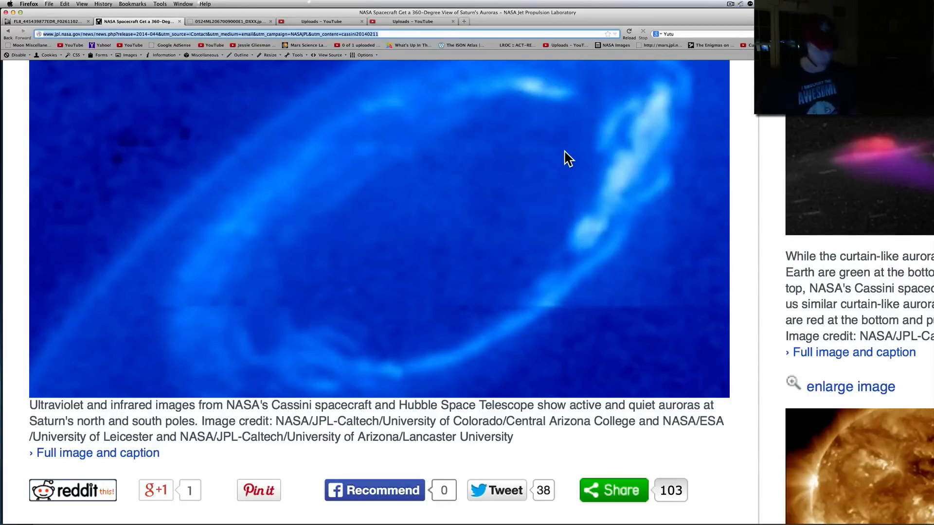
pyautogui.moveTo(567, 160)
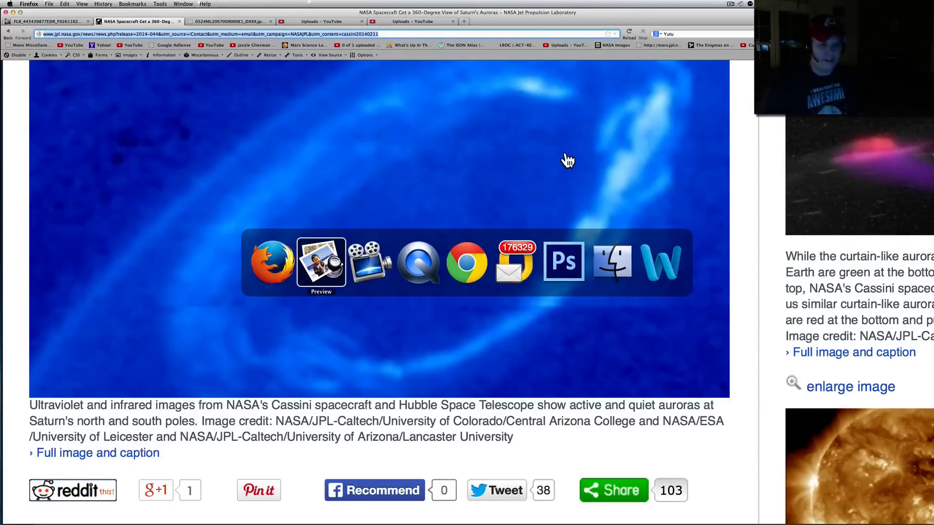
pyautogui.moveTo(103, 9)
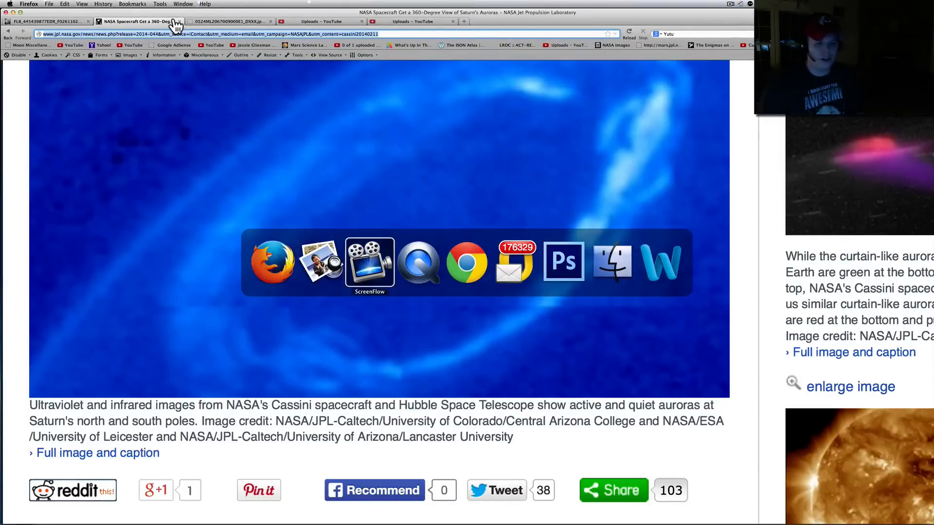
pyautogui.click(419, 261)
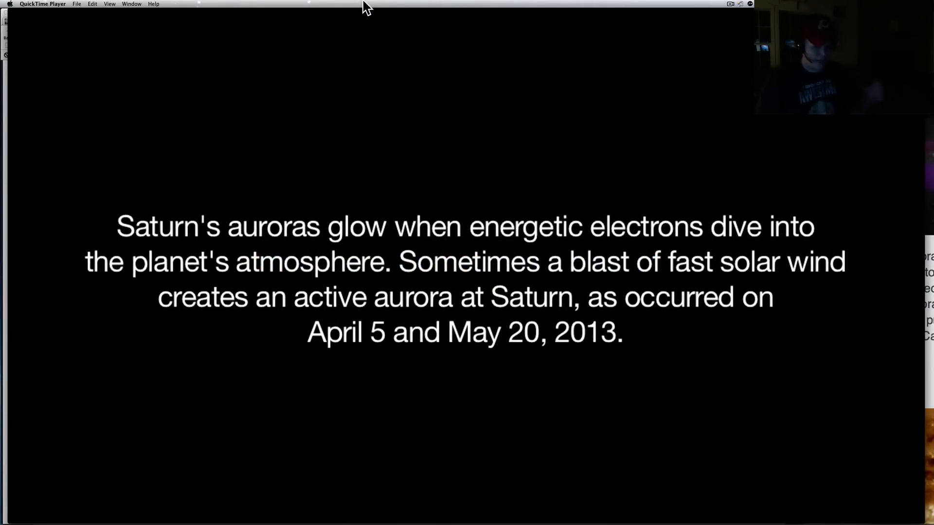
pyautogui.moveTo(398, 383)
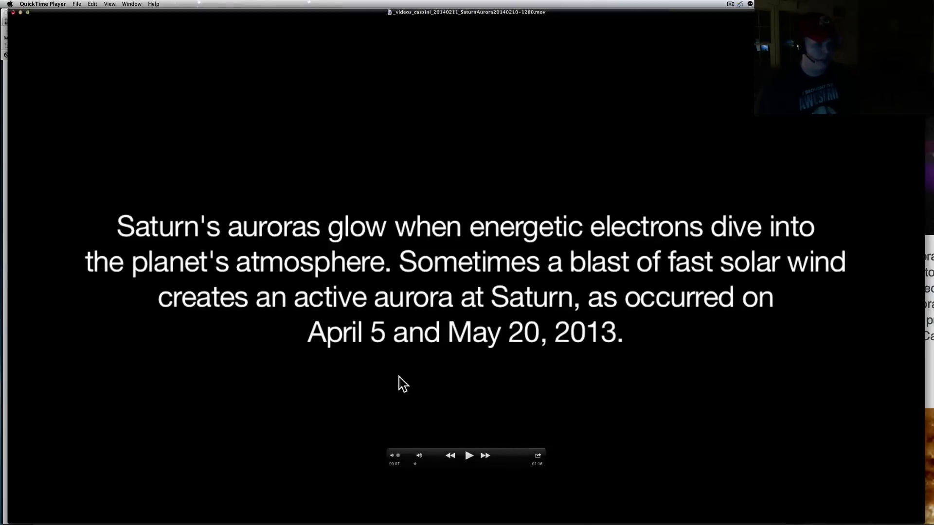
# Play the Saturn aurora video through the Hubble and Cassini views and pause at the image credits
pyautogui.click(469, 455)
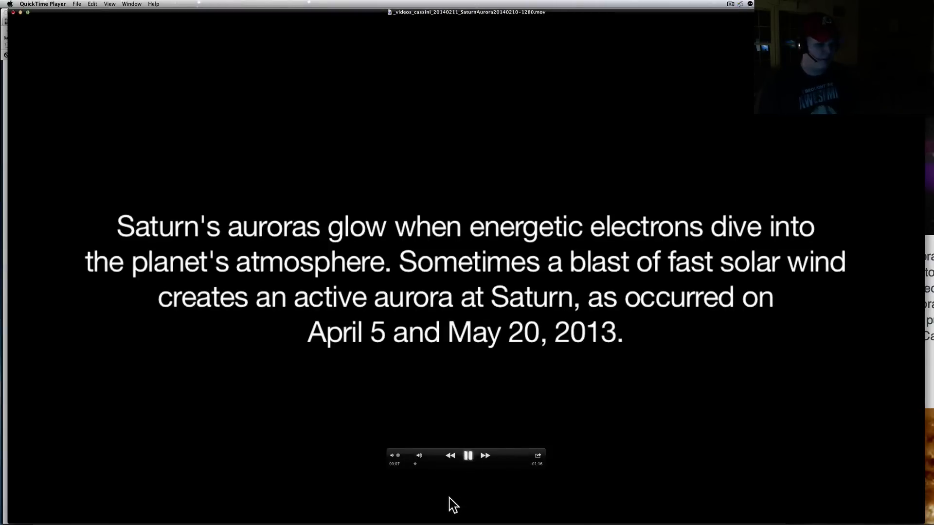
pyautogui.moveTo(432, 465)
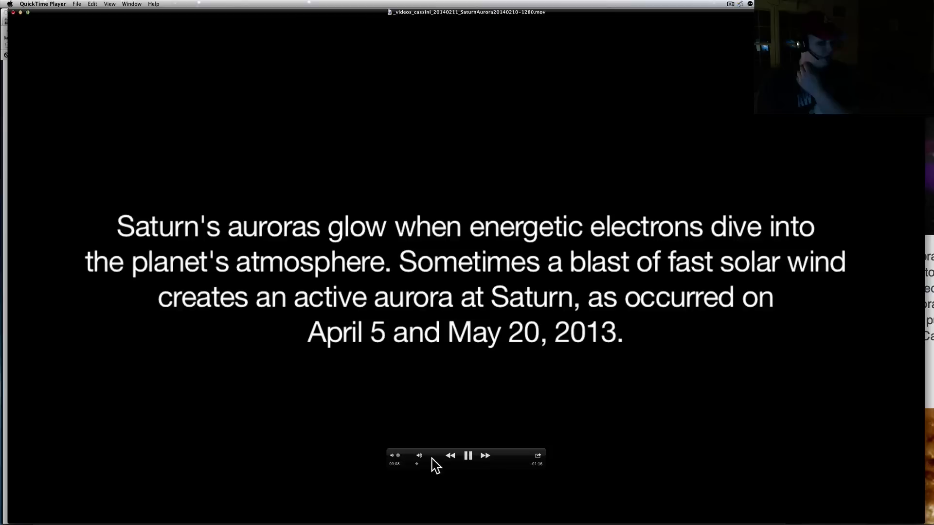
pyautogui.moveTo(418, 486)
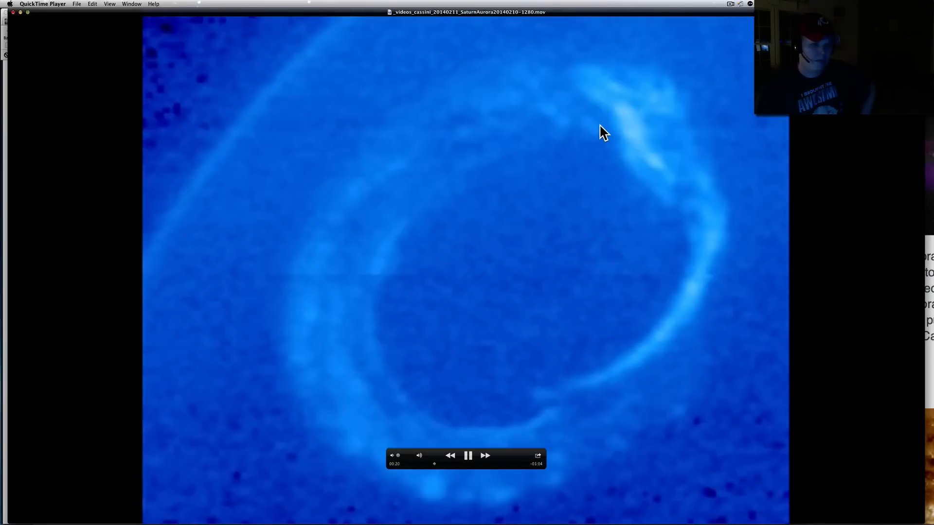
pyautogui.moveTo(617, 137)
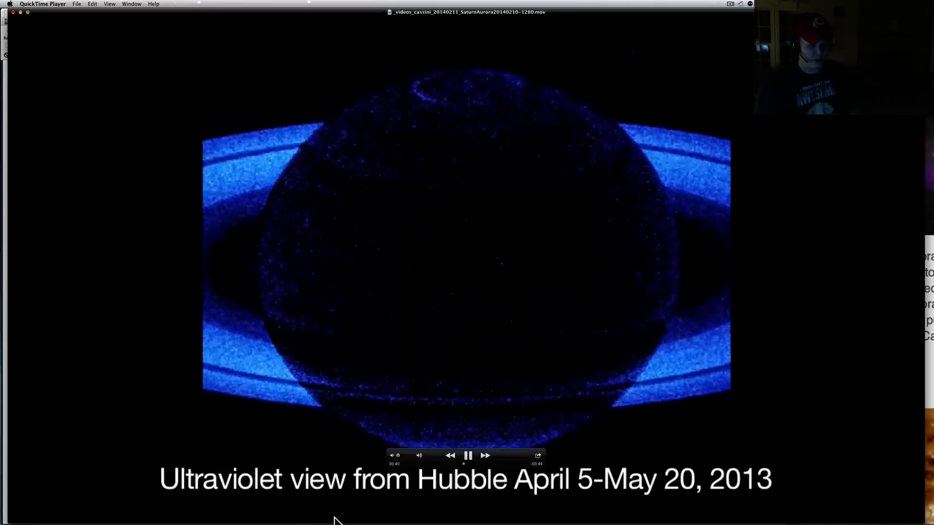
pyautogui.moveTo(447, 499)
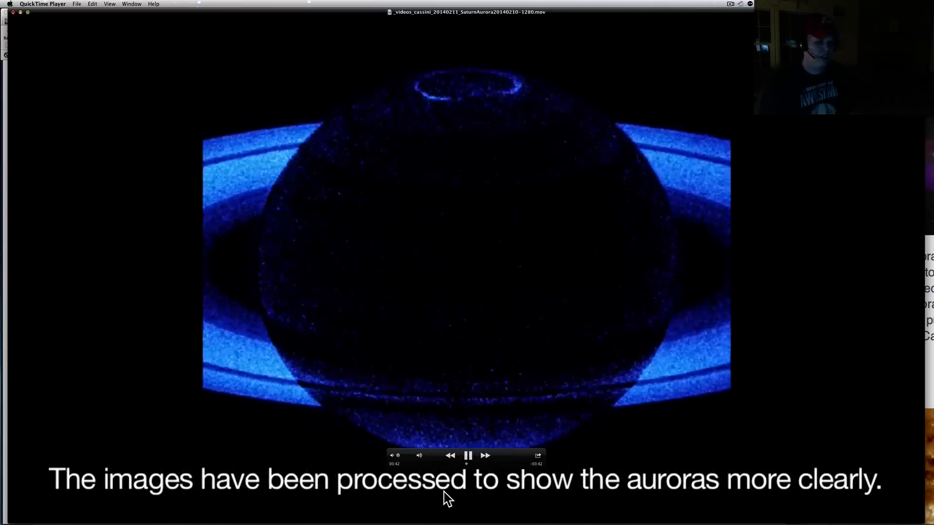
pyautogui.moveTo(447, 342)
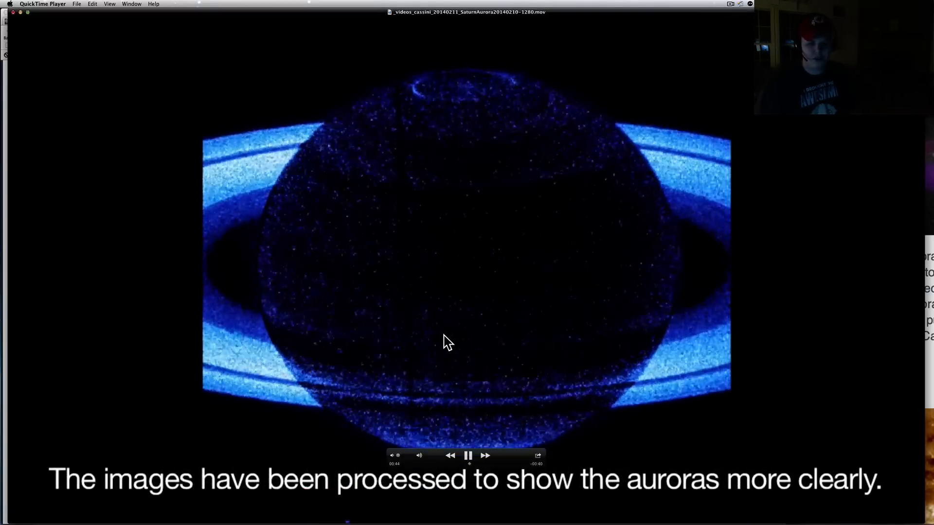
pyautogui.moveTo(530, 87)
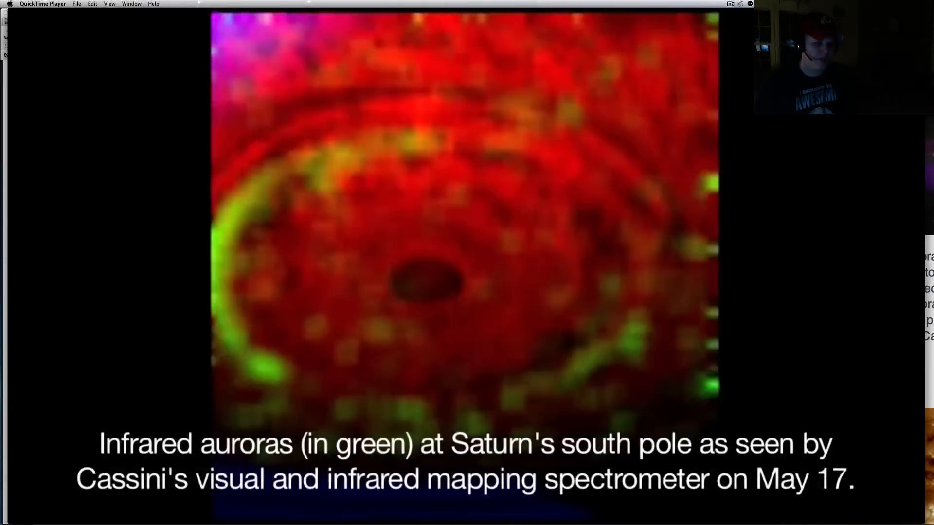
pyautogui.moveTo(548, 357)
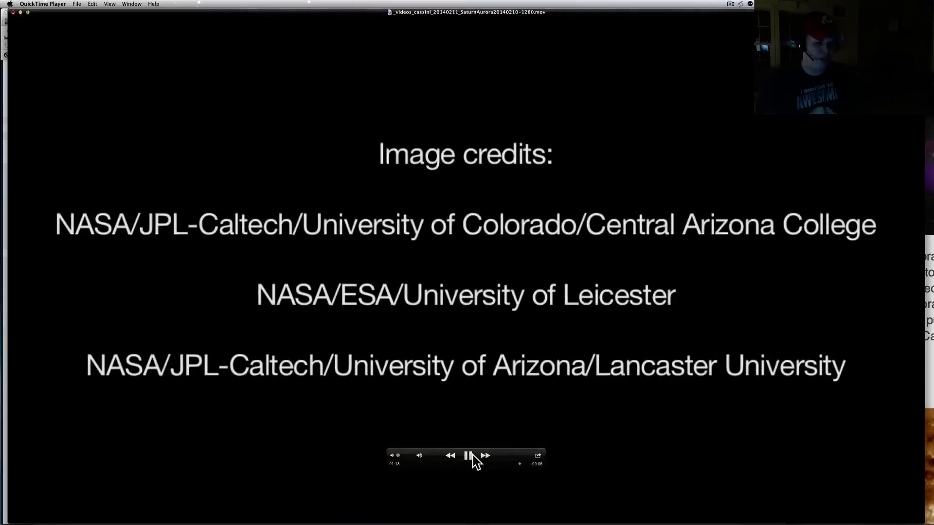
pyautogui.click(468, 455)
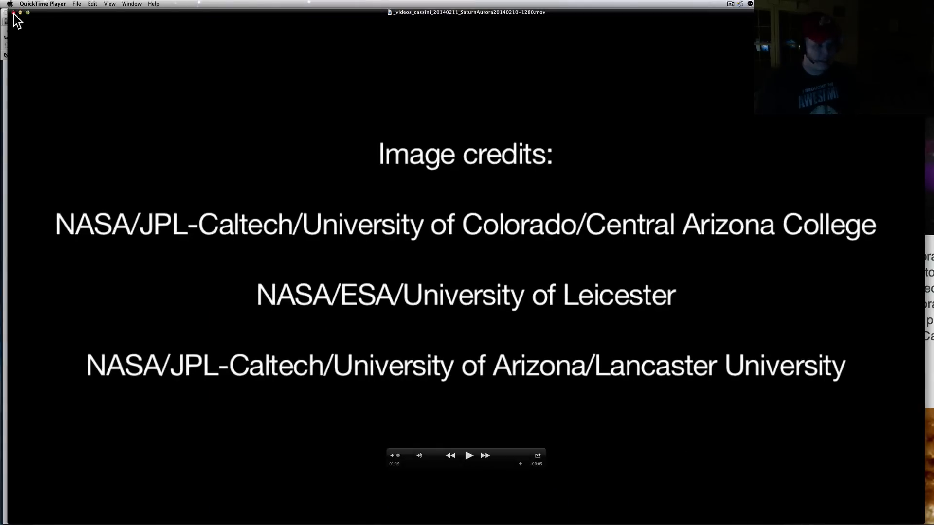
pyautogui.moveTo(56, 43)
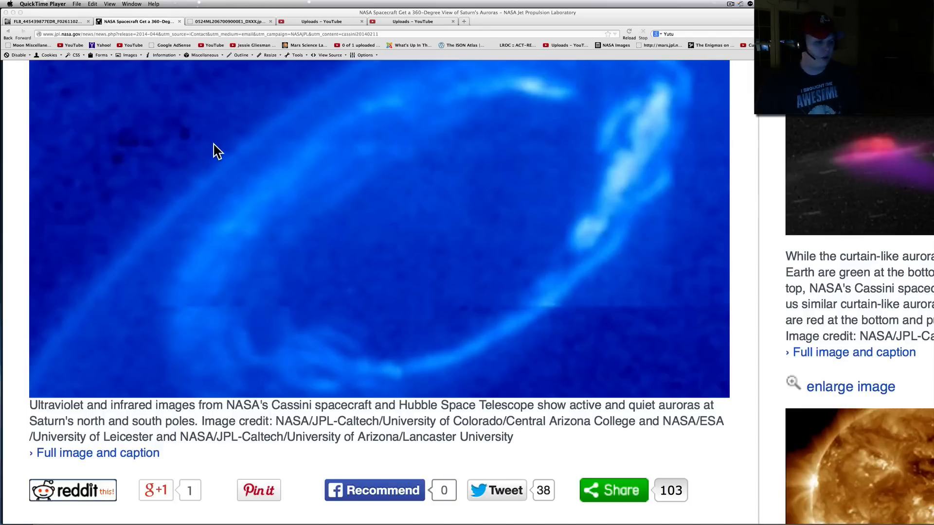
pyautogui.moveTo(333, 188)
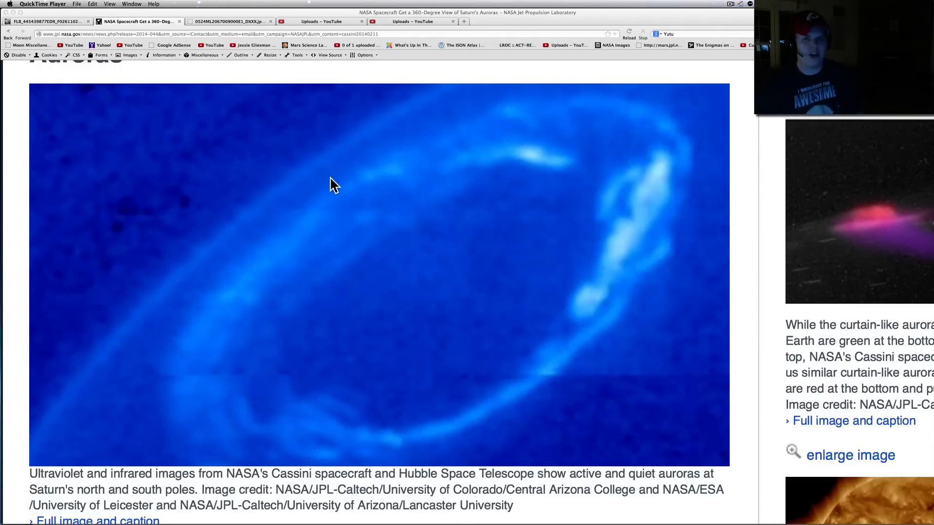
pyautogui.moveTo(382, 124)
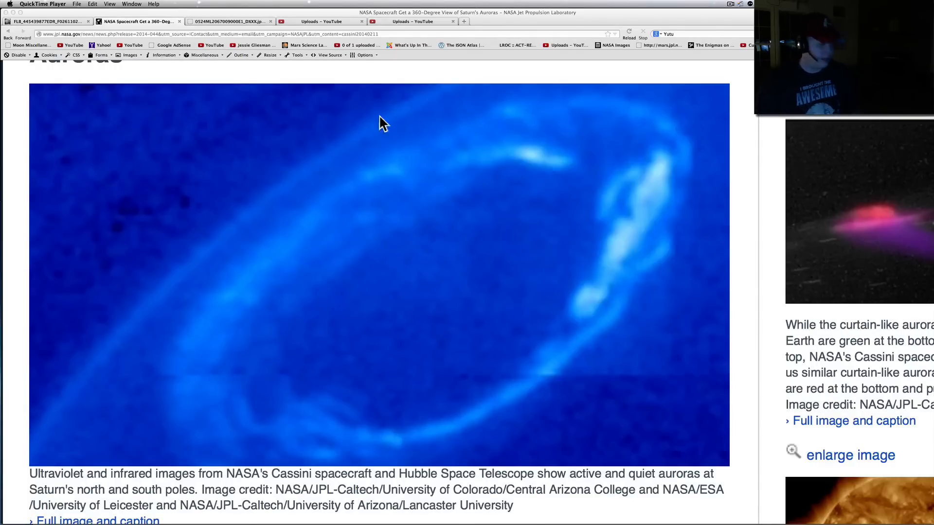
# Glance at the raw Mastcam JPG tab, then return to the Saturn auroras article tab
pyautogui.click(230, 21)
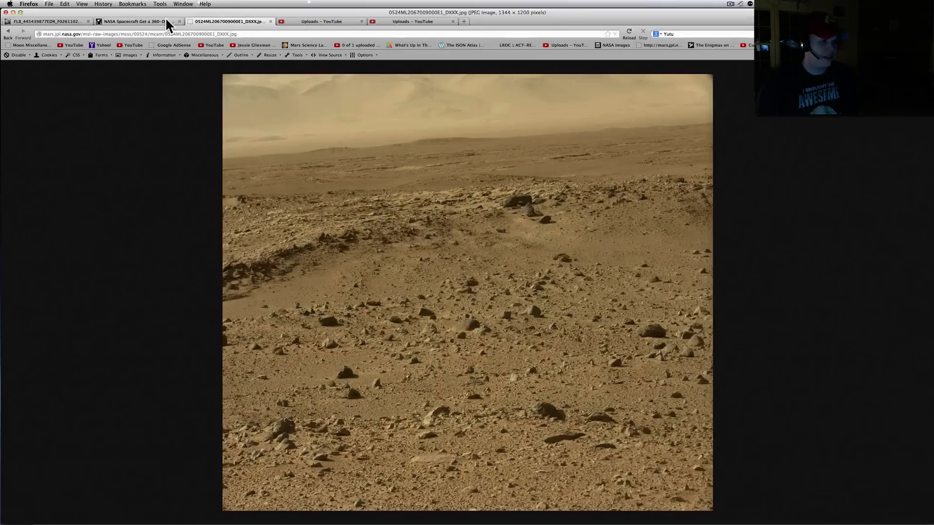
pyautogui.click(137, 22)
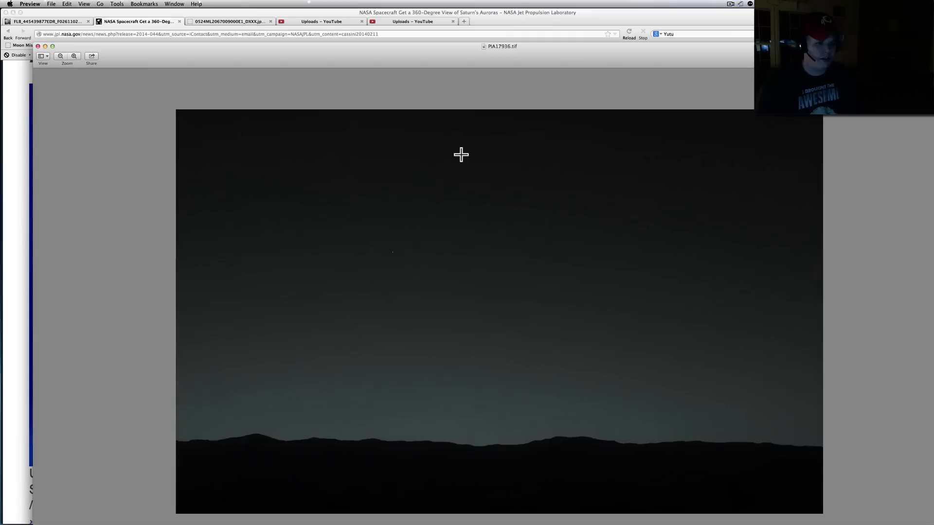
pyautogui.moveTo(386, 265)
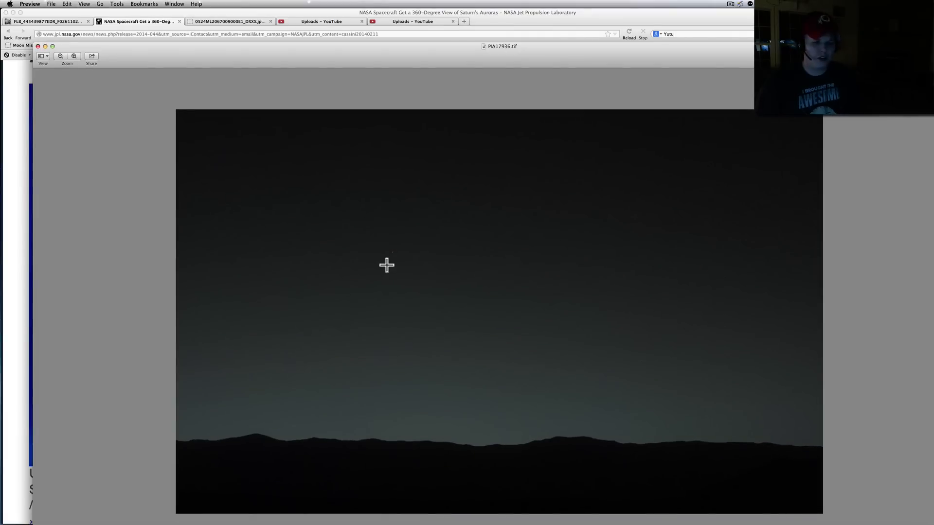
pyautogui.moveTo(720, 487)
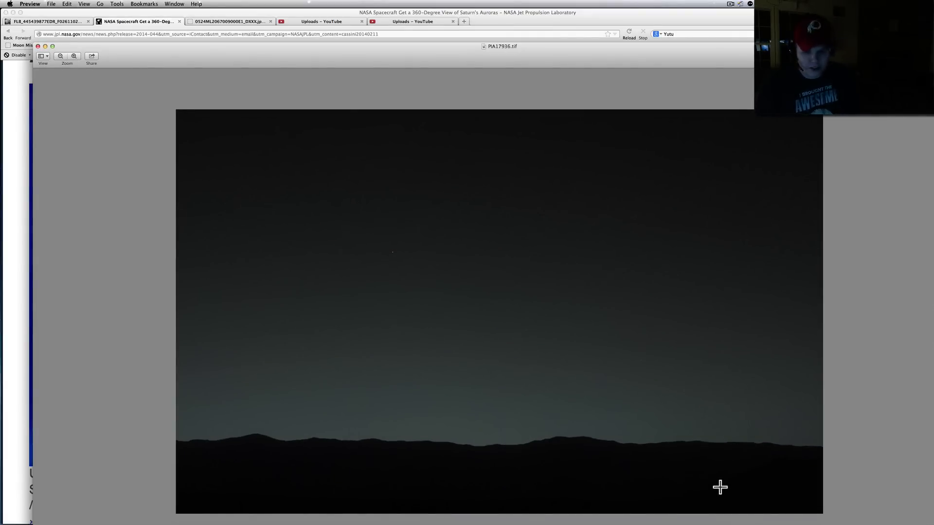
pyautogui.moveTo(727, 272)
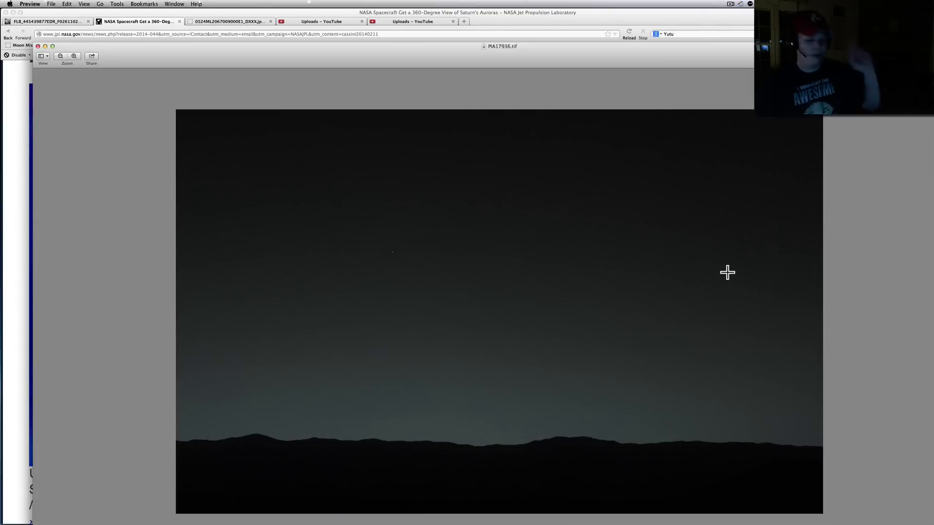
pyautogui.moveTo(728, 7)
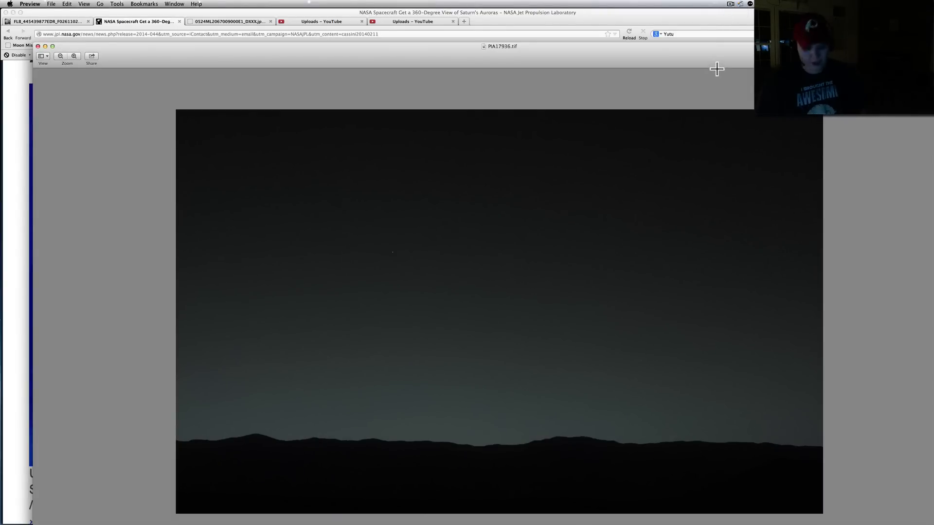
pyautogui.moveTo(718, 73)
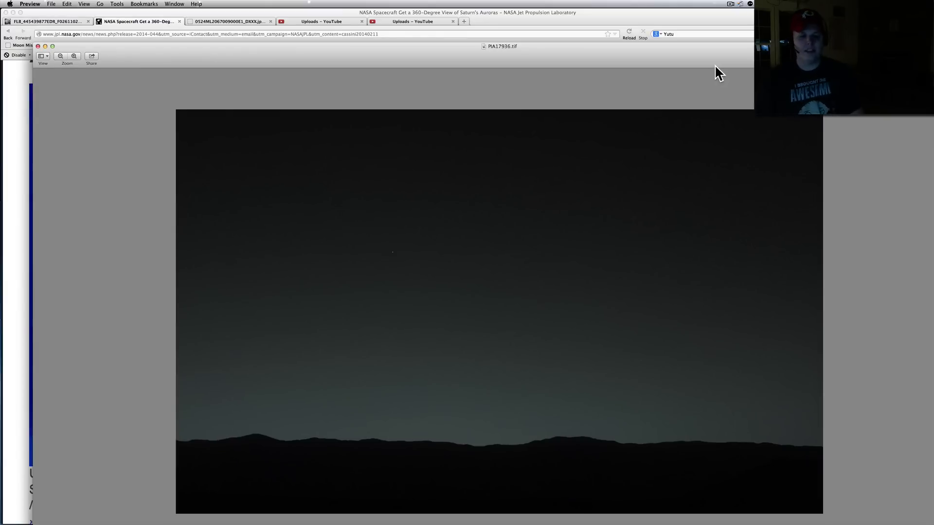
pyautogui.moveTo(731, 46)
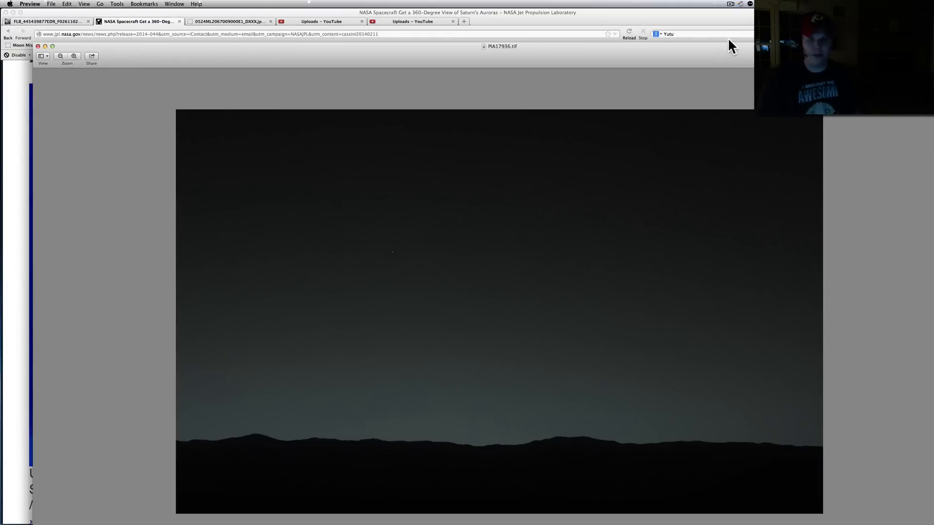
pyautogui.moveTo(724, 129)
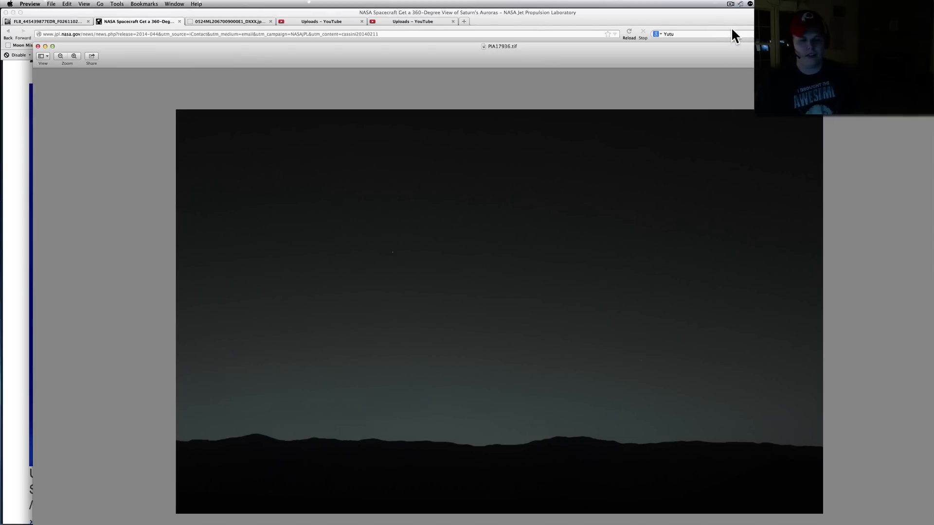
# Bring up the screen-recorder menu-bar options for ending the recording
pyautogui.click(731, 4)
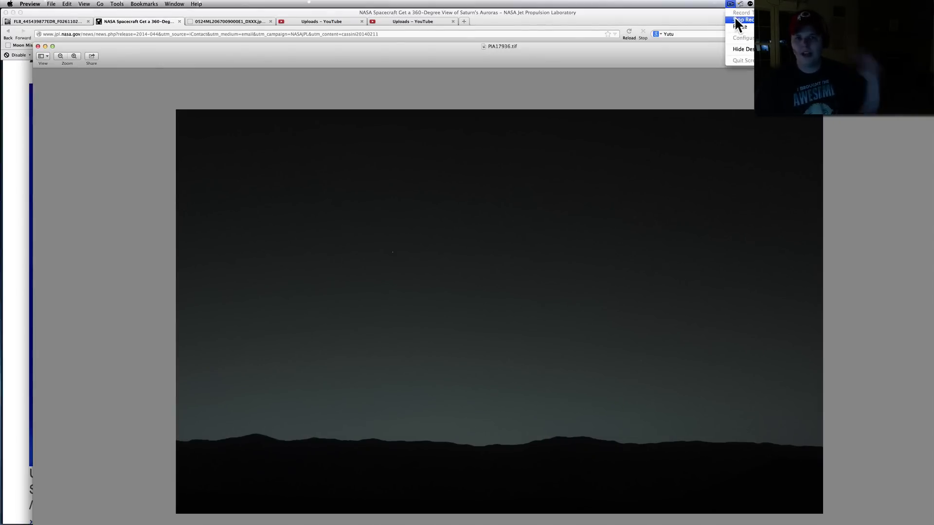